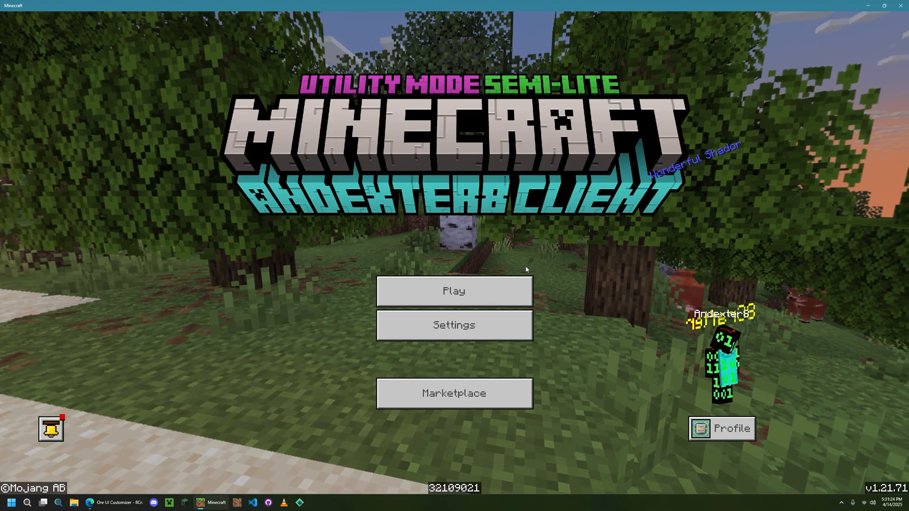
mouse_move(454, 291)
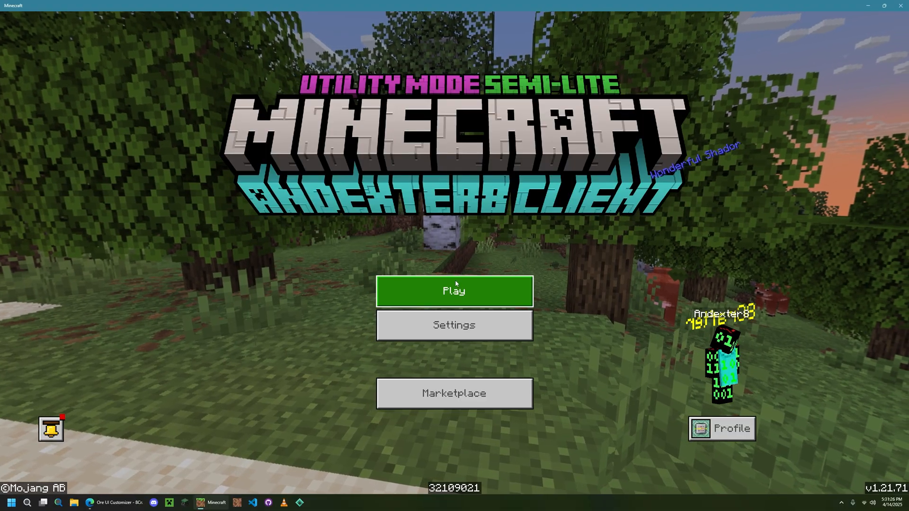
Step: Go to the Play screen listing the eleven saved worlds
click(453, 291)
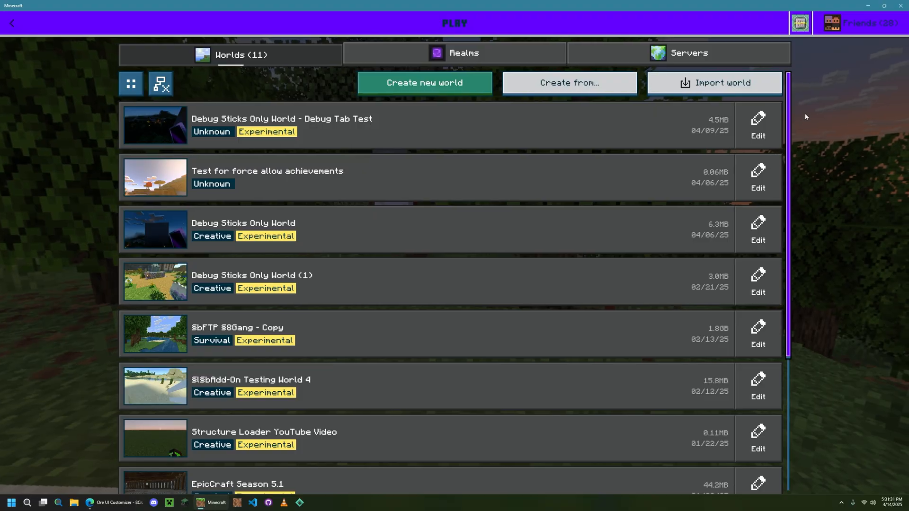
mouse_move(263, 81)
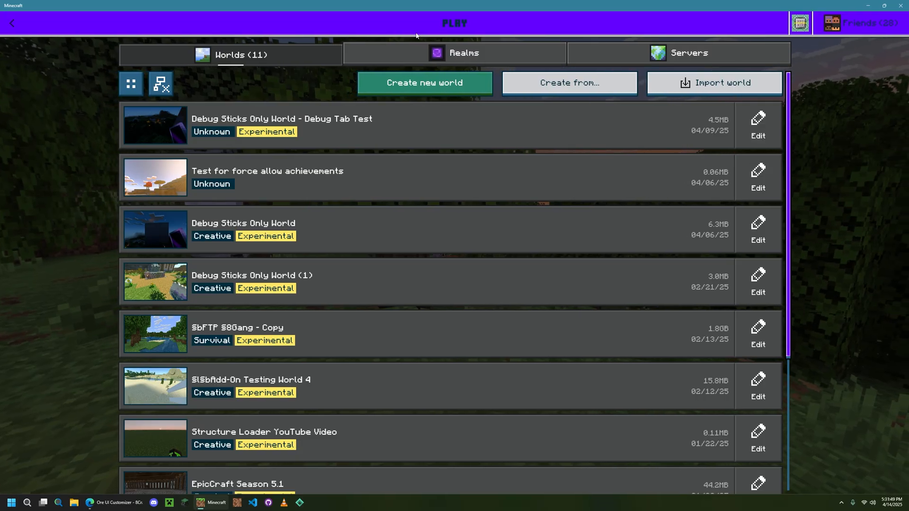
mouse_move(793, 52)
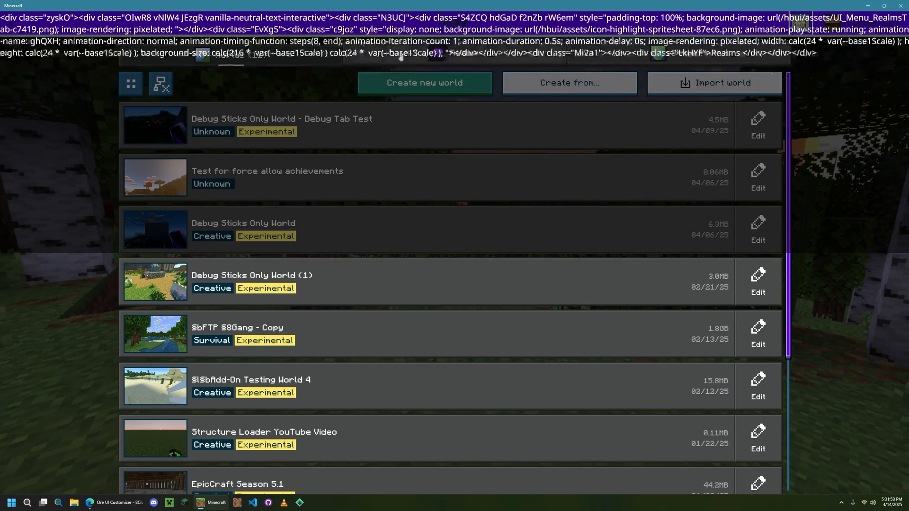
click(160, 85)
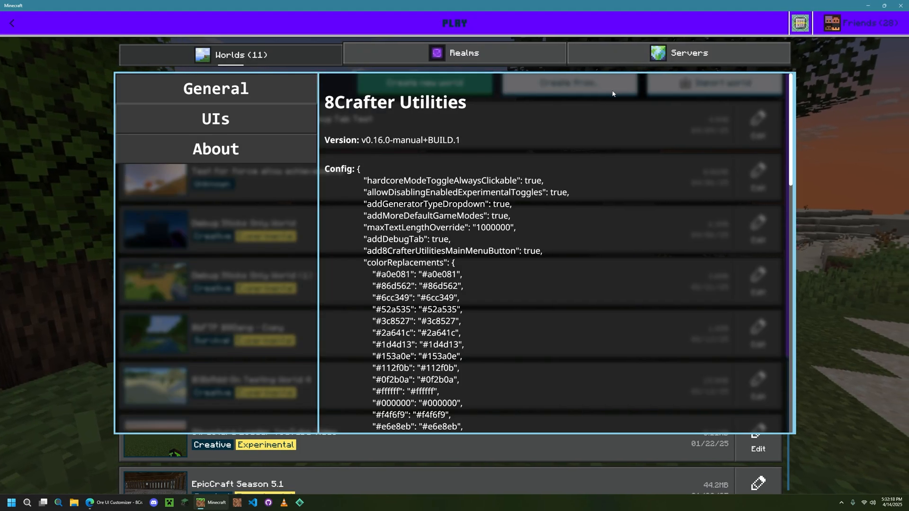
click(215, 120)
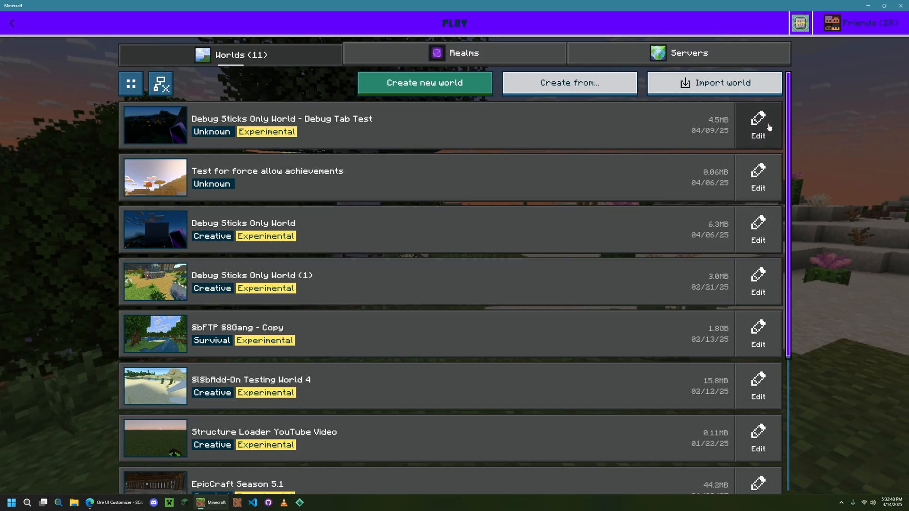
Step: Switch Hardcore on for the Debug Tab Test world, save changes, then return to the worlds list
click(758, 122)
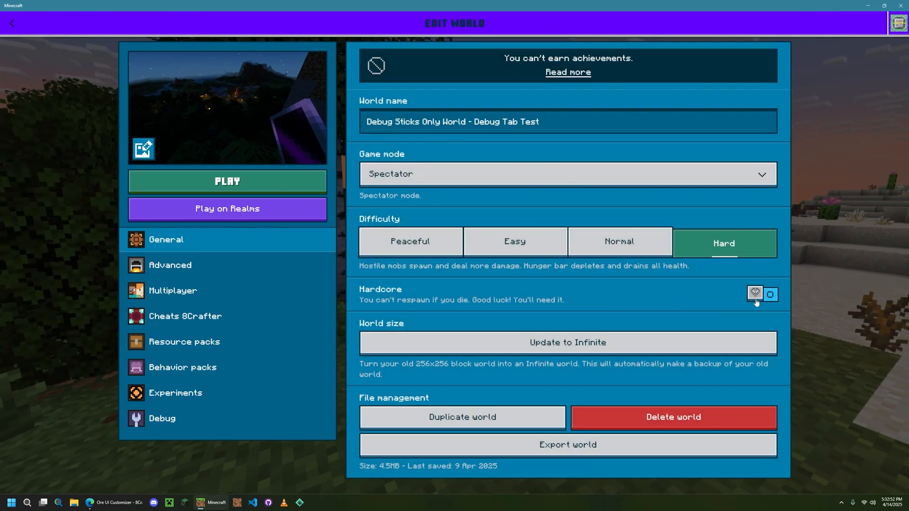
click(770, 295)
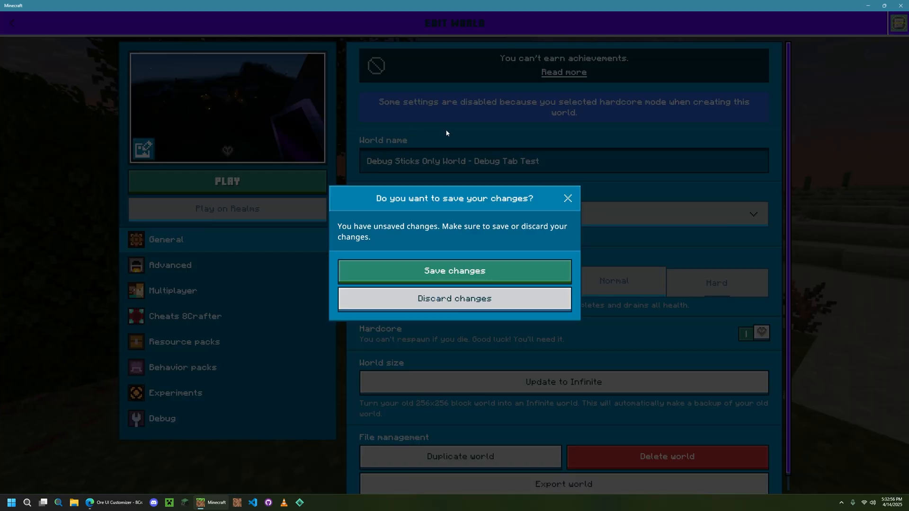
click(454, 271)
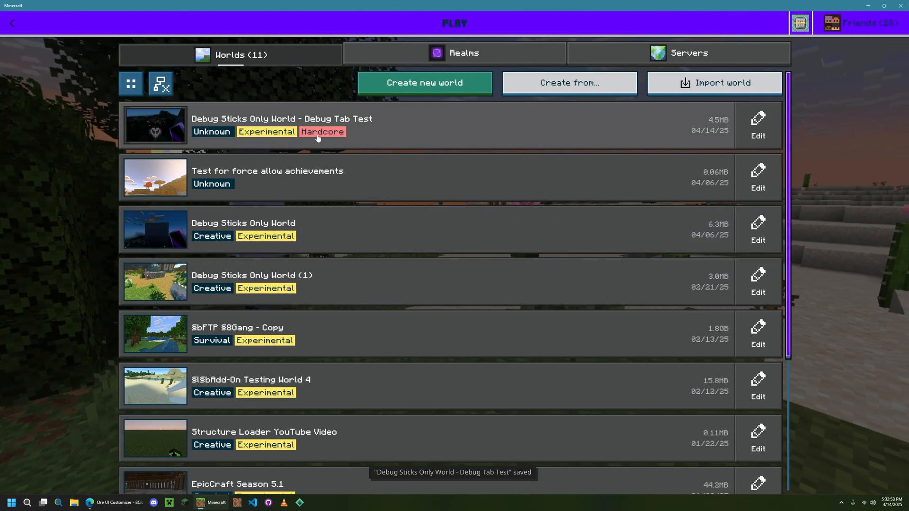
click(757, 126)
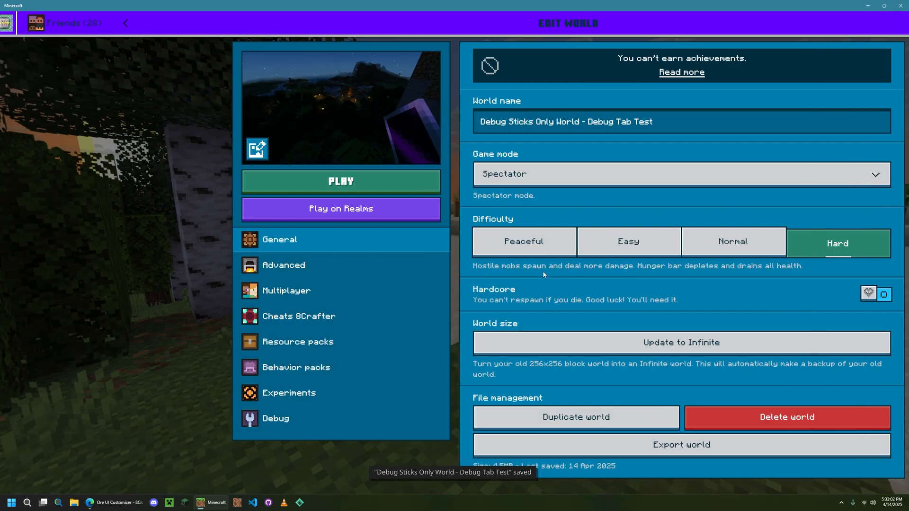
click(12, 23)
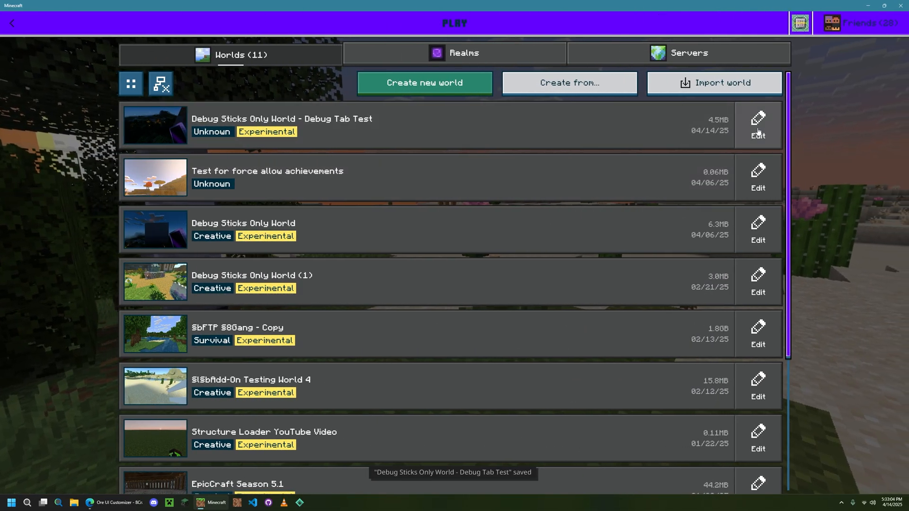
Step: Turn off Custom biomes and Upcoming Creator Features, then switch cheats on under Cheats 8Crafter
click(757, 123)
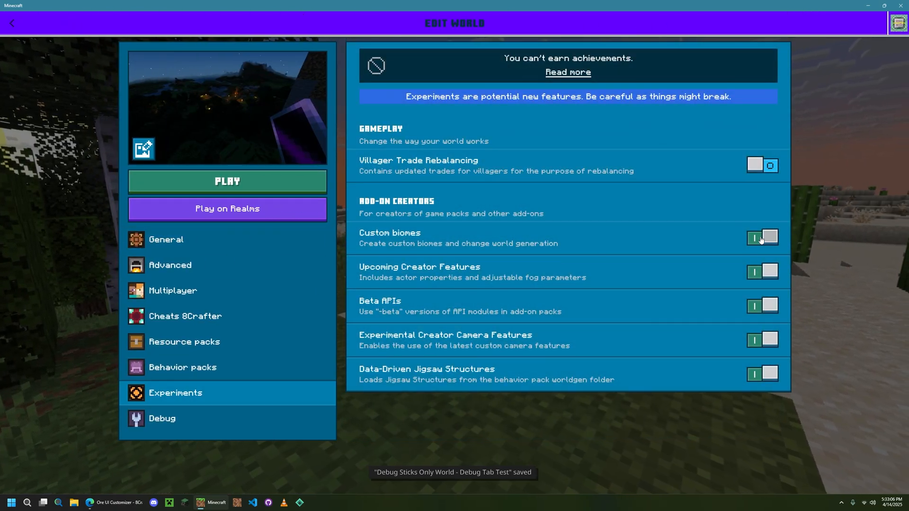
click(761, 236)
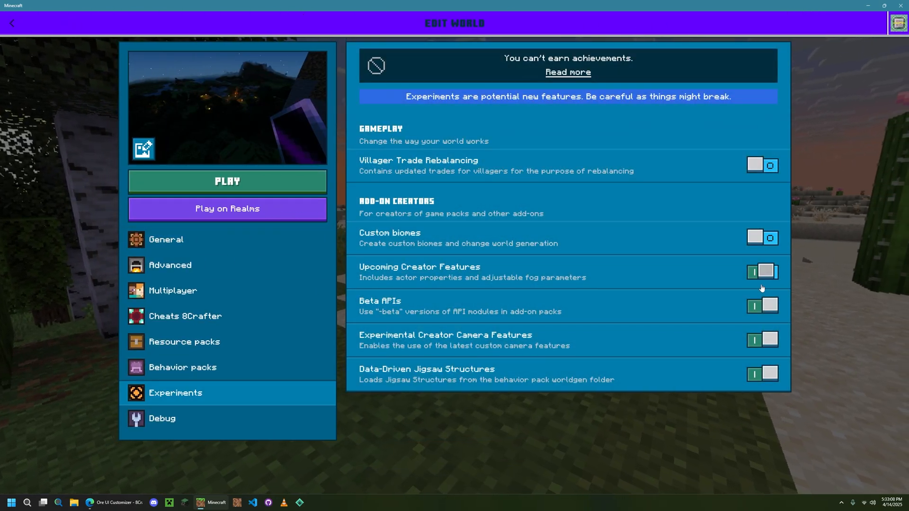
click(11, 23)
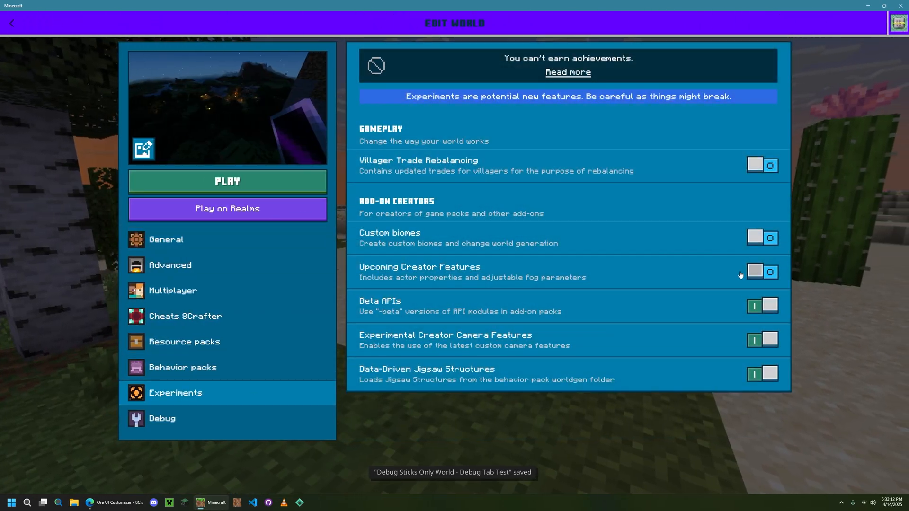
click(185, 316)
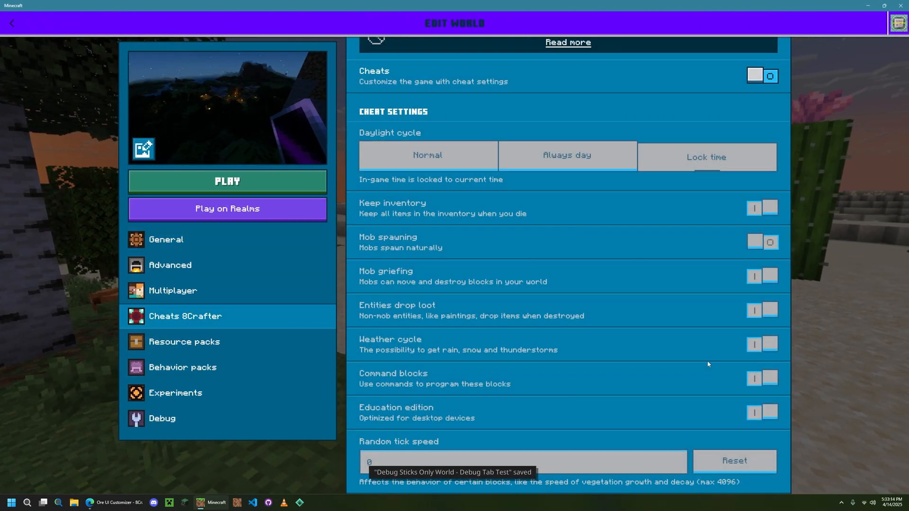
click(761, 76)
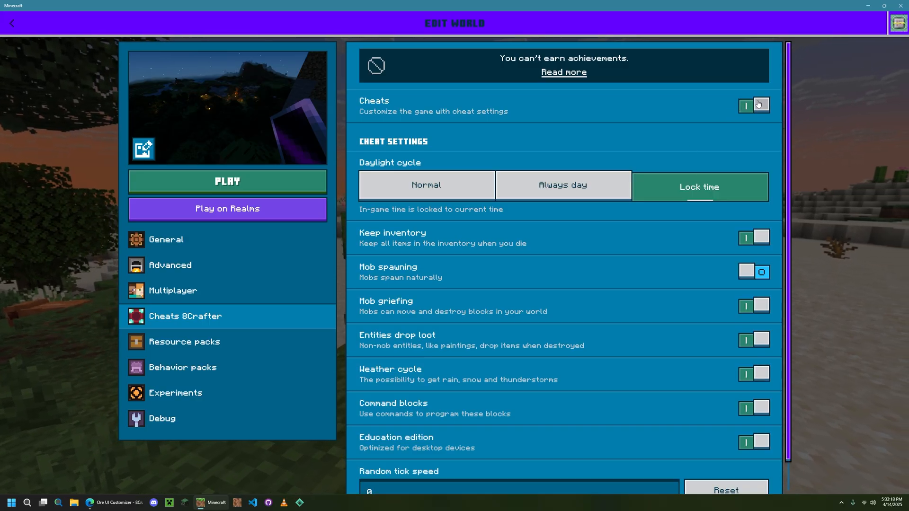
Step: Browse the Raw Value Editor, then return to the general settings showing Spectator, Hard
scroll(down, 3)
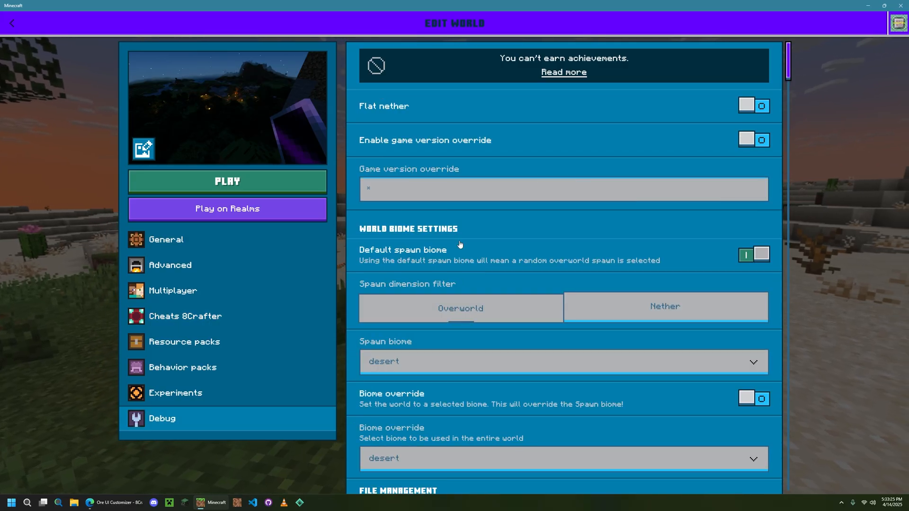
scroll(down, 3)
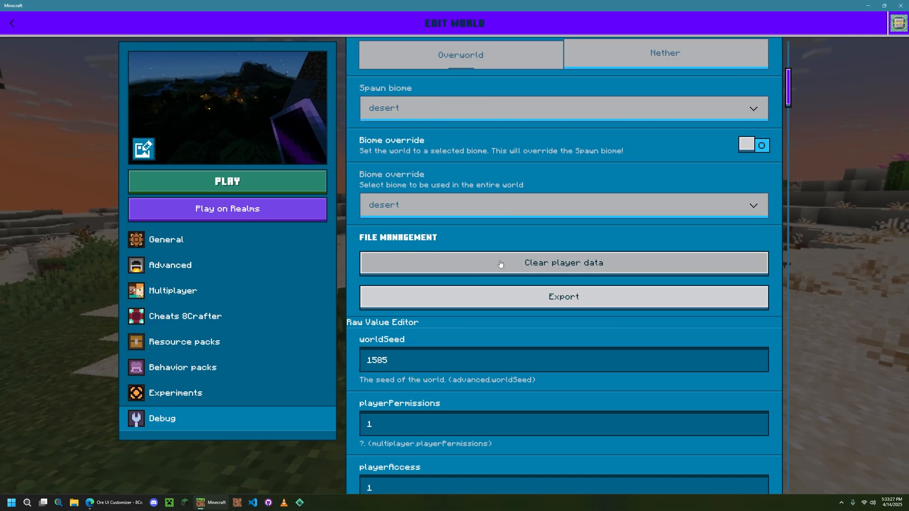
mouse_move(415, 357)
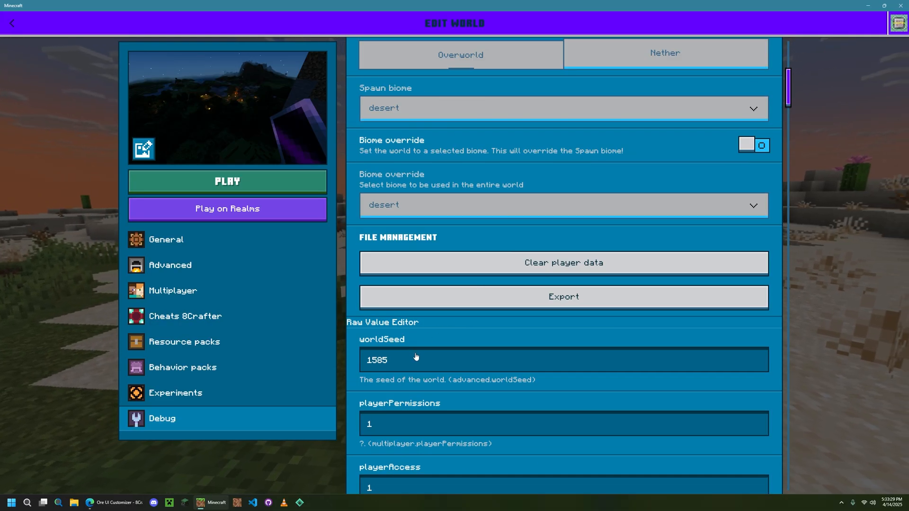
mouse_move(406, 353)
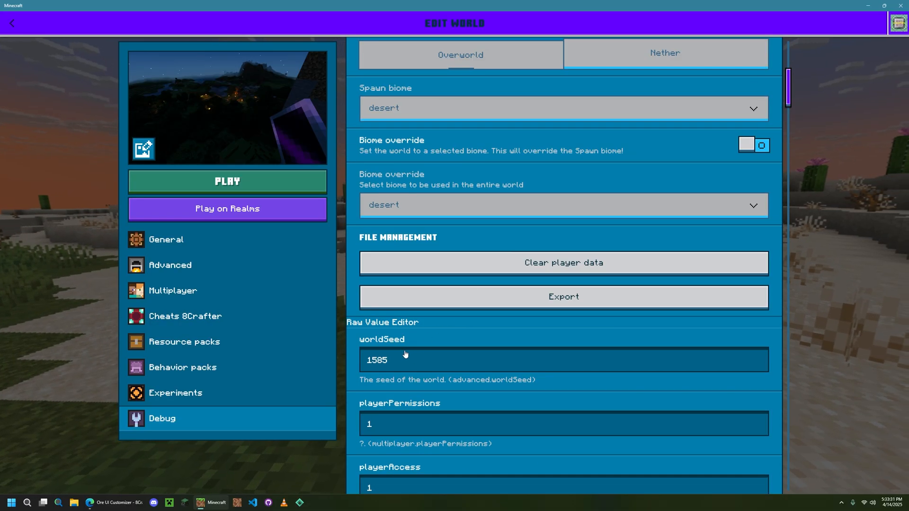
scroll(down, 3)
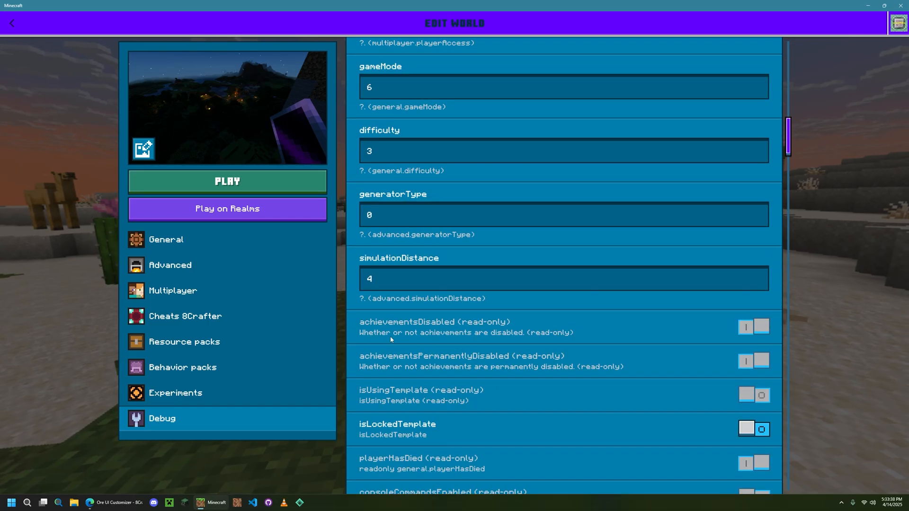
click(166, 240)
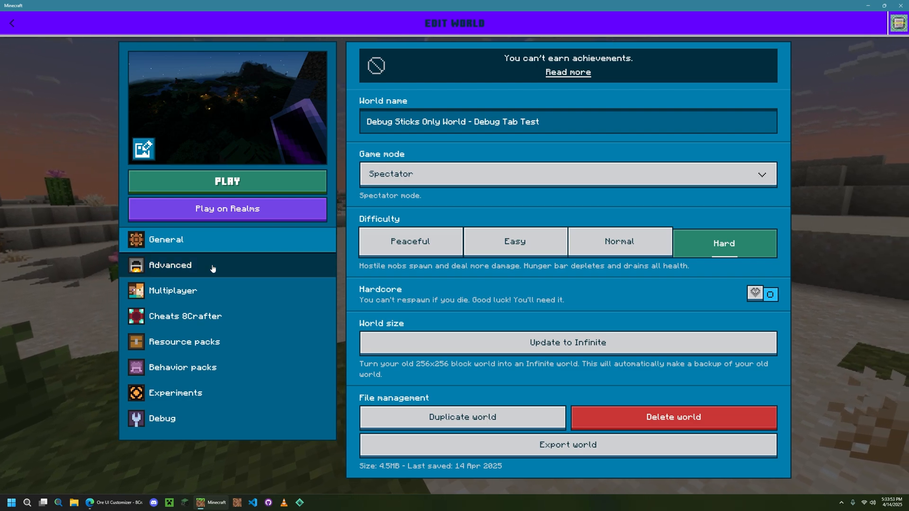
Step: Browse the Advanced world type choices keeping Legacy, then return to general settings
click(170, 265)
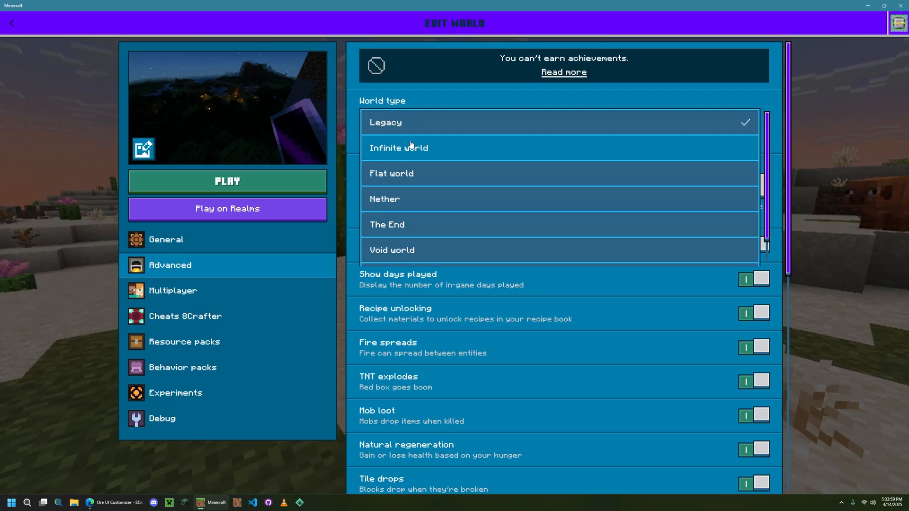
click(385, 122)
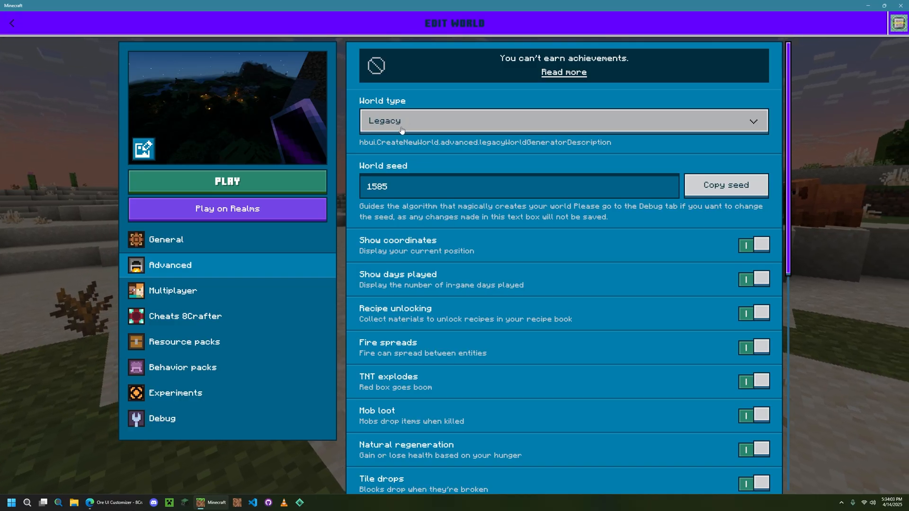
mouse_move(554, 142)
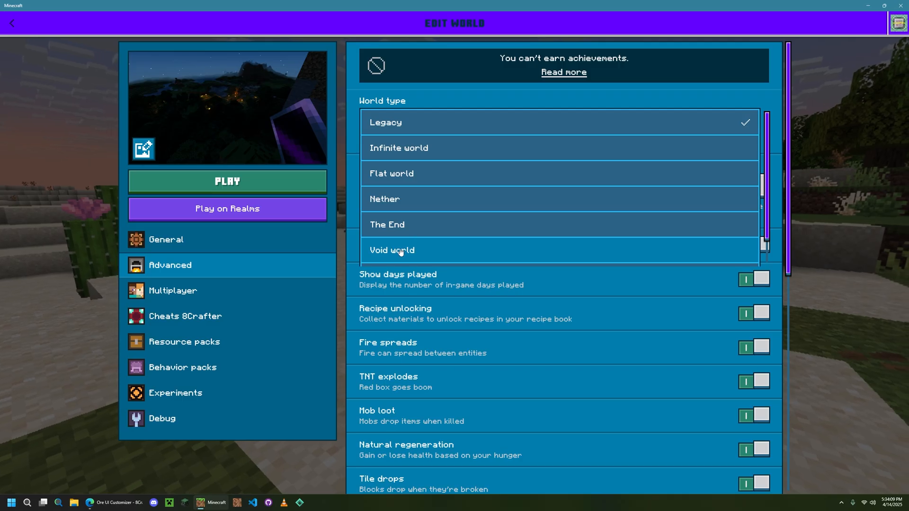
scroll(down, 3)
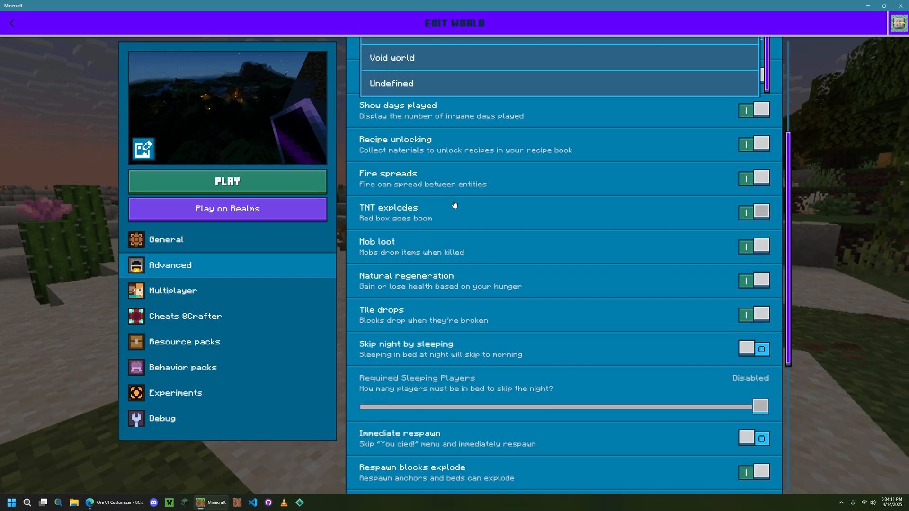
scroll(up, 3)
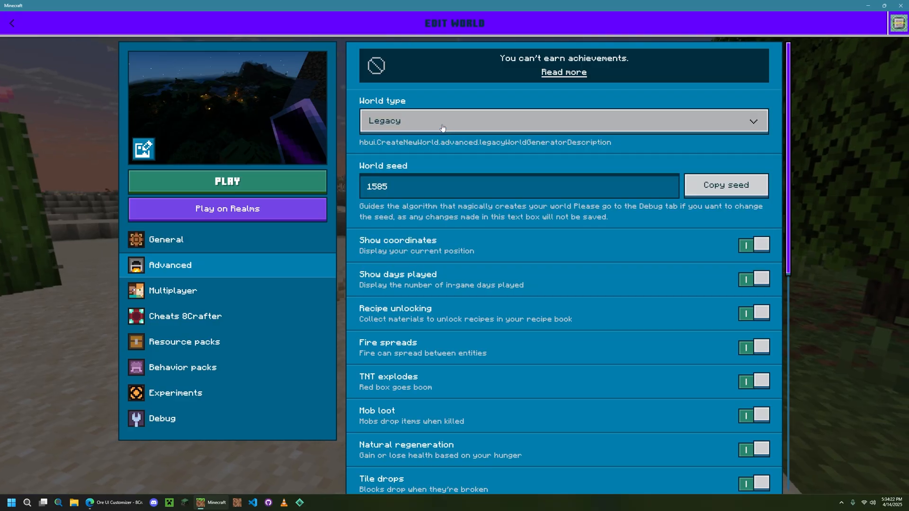
scroll(down, 3)
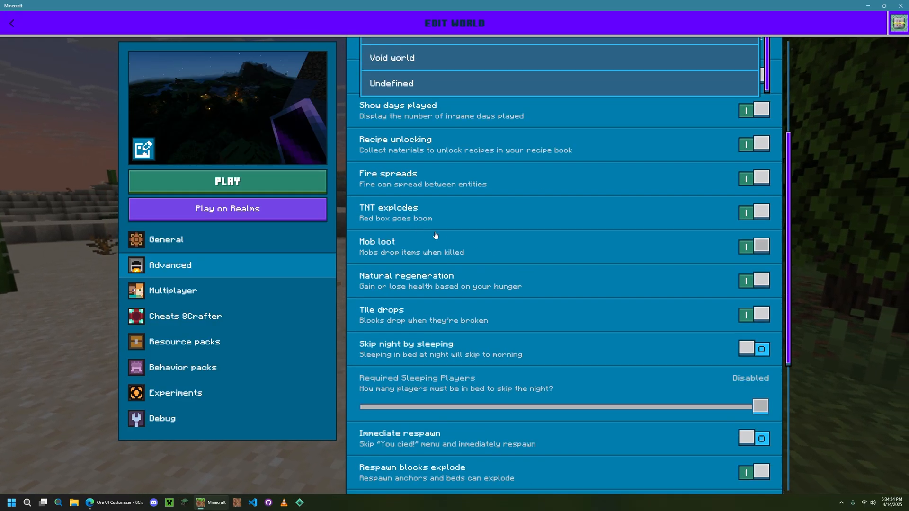
scroll(up, 3)
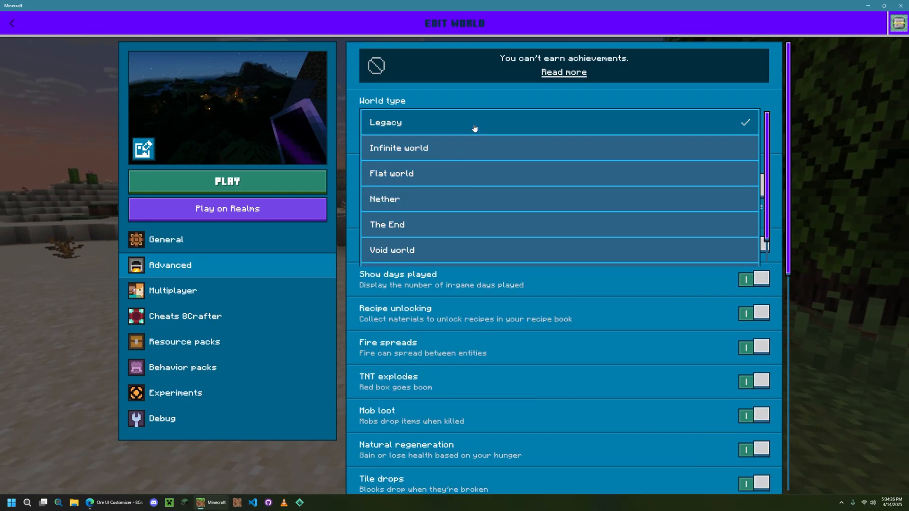
click(166, 239)
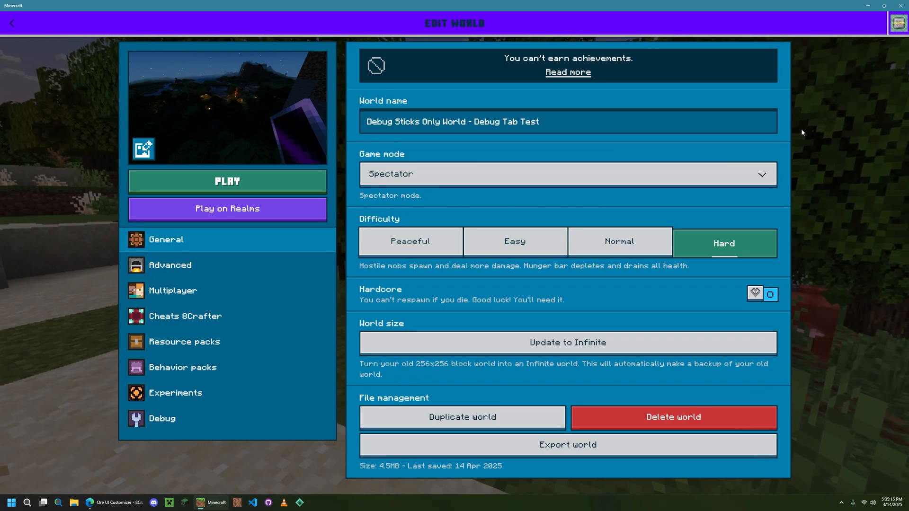
mouse_move(699, 122)
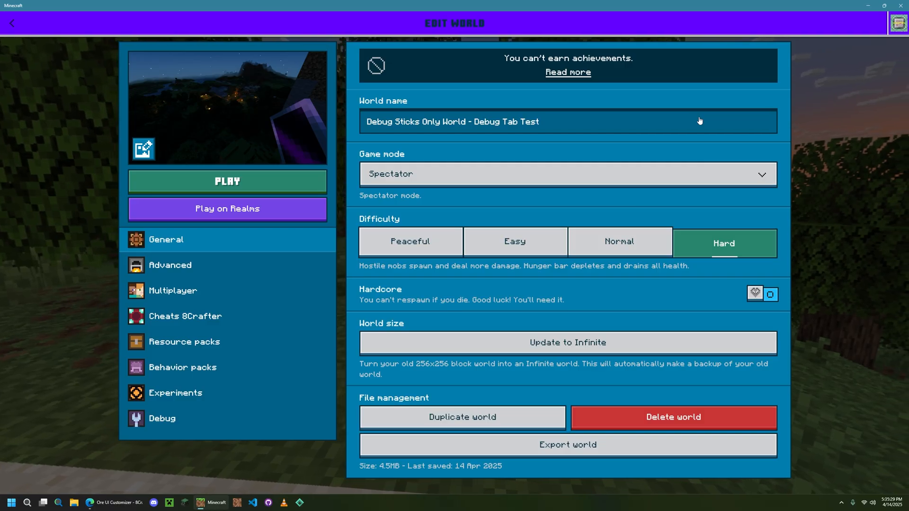
mouse_move(647, 128)
text(aaaaaaaaaaaaaaaaaaaaaaaaaaaaaaaaaaaaaaaaaaaaaaaaaaaaaaaaaaaaaaaaaaaaaaaaaaaaaaaaaa)
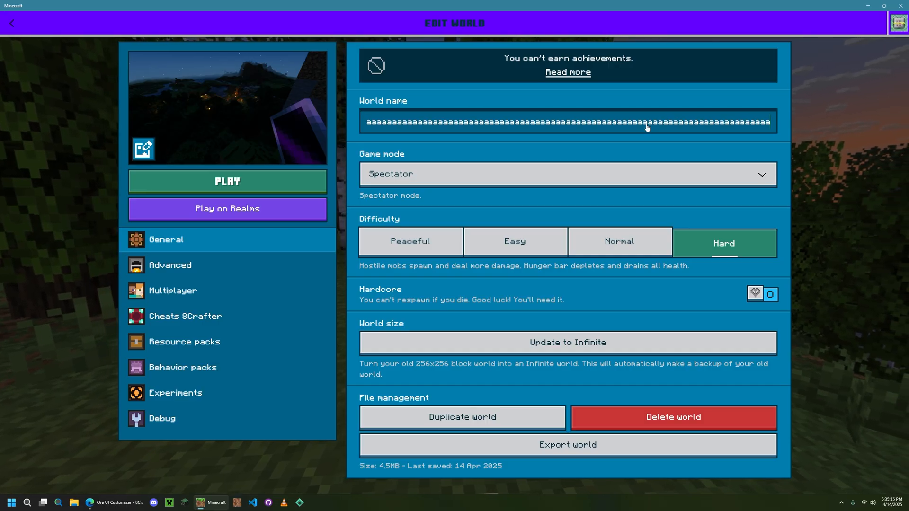
Step: Visit the Advanced and Debug settings and save the world's unsaved changes from the dialog
click(169, 265)
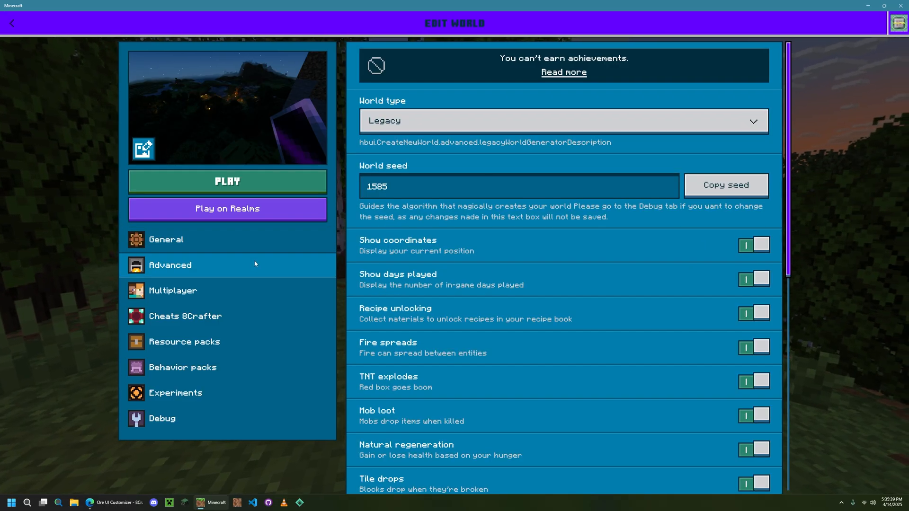
scroll(down, 3)
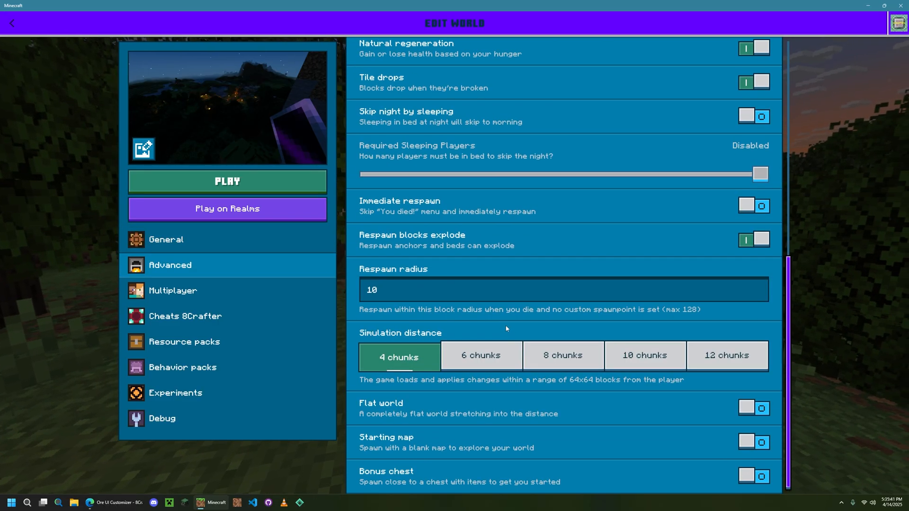
click(162, 418)
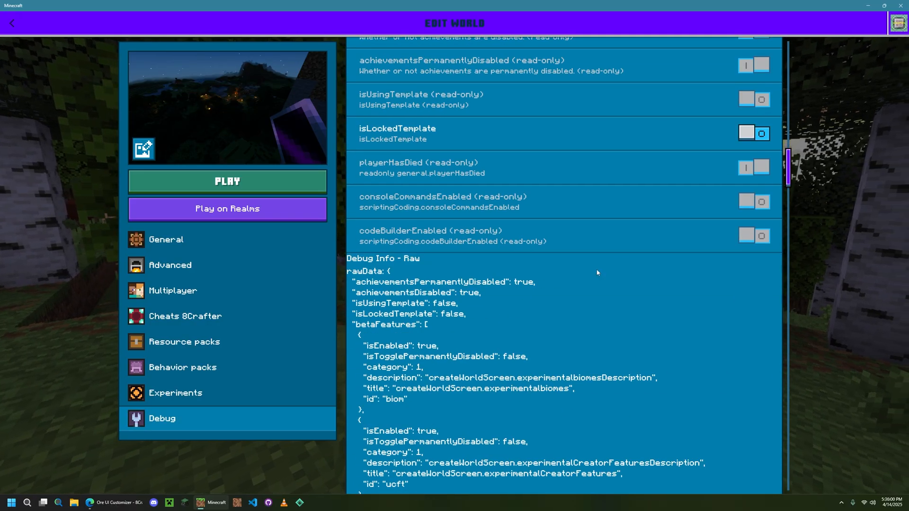
mouse_move(481, 144)
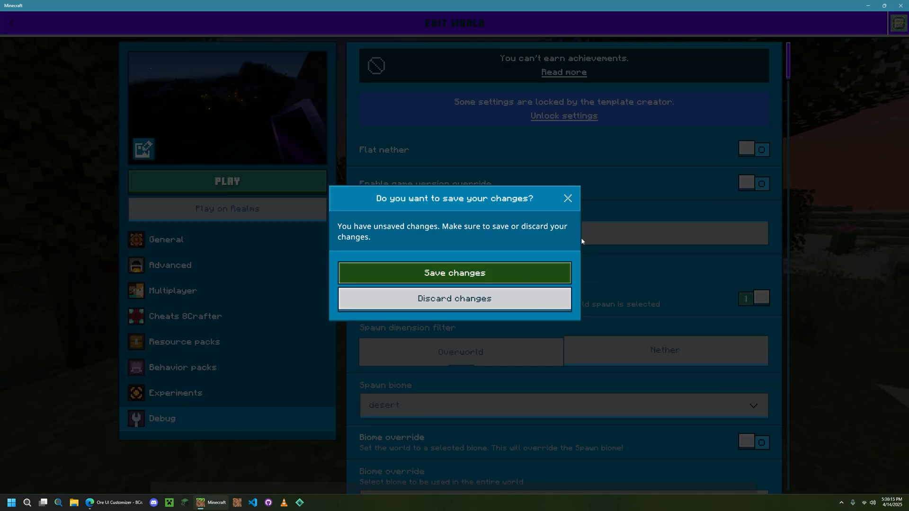
click(453, 272)
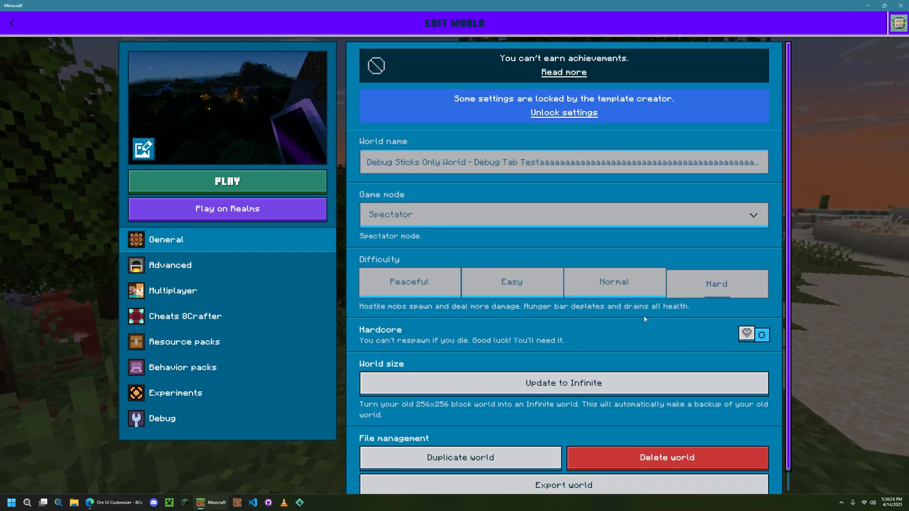
Step: Browse the Debug raw values, then leave editing back to the worlds list
click(162, 417)
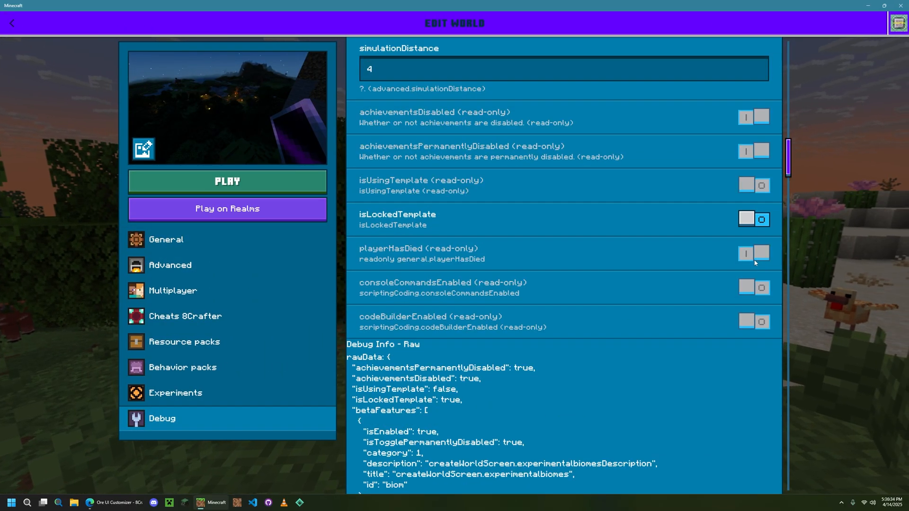
scroll(up, 3)
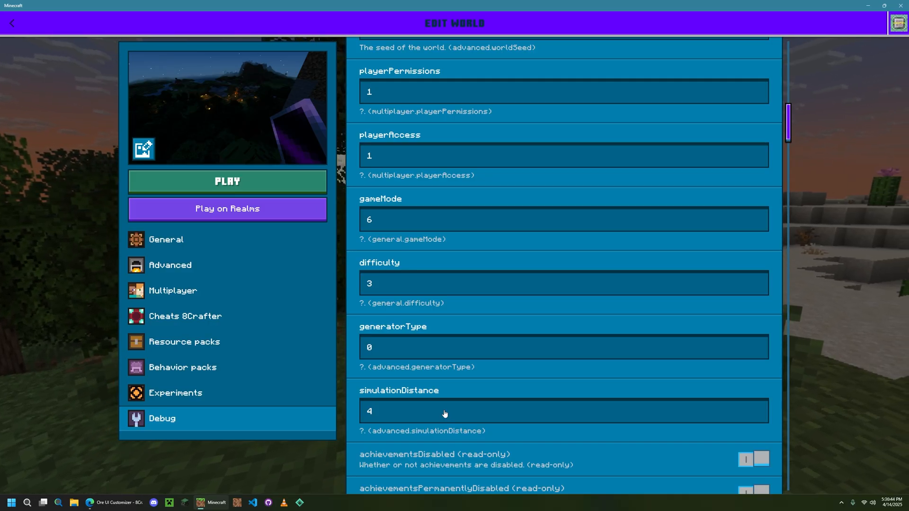
scroll(down, 3)
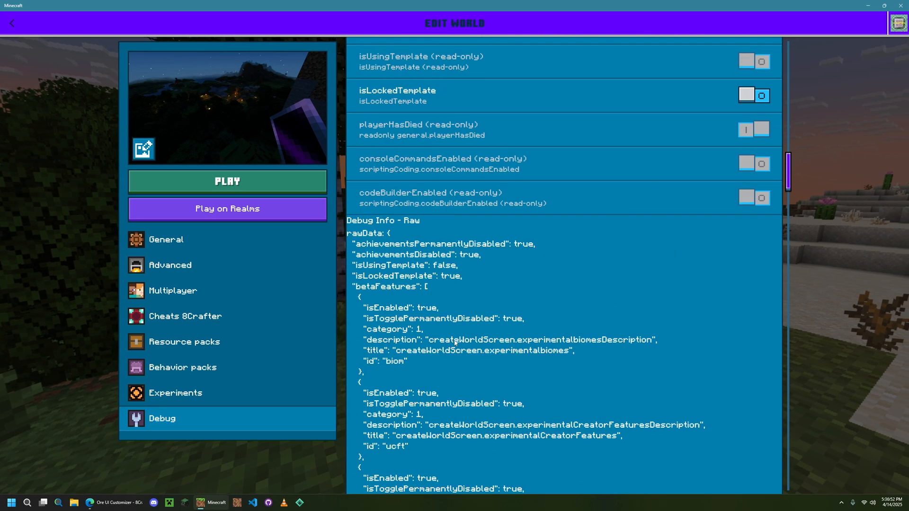
scroll(up, 3)
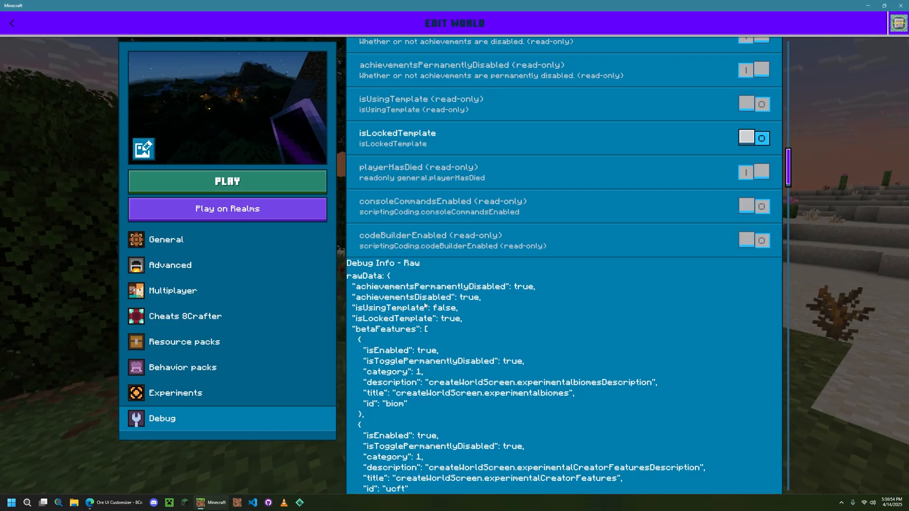
scroll(down, 3)
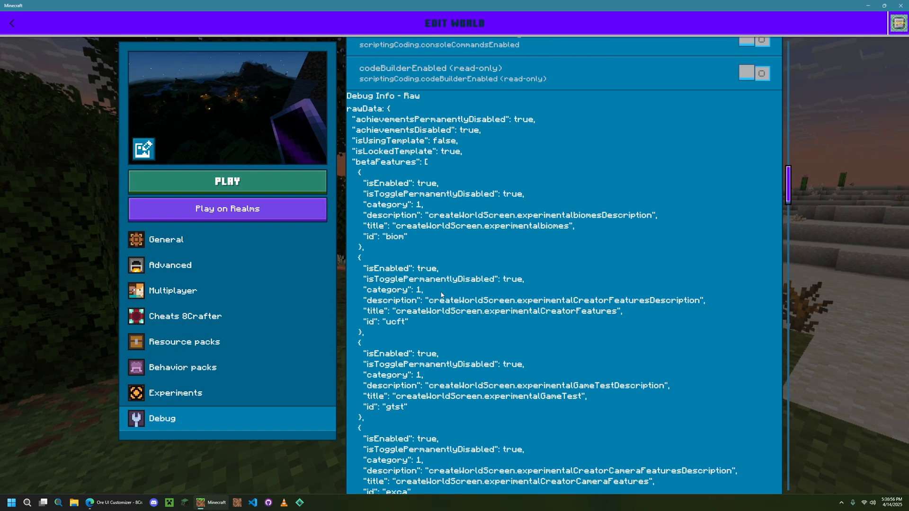
scroll(up, 3)
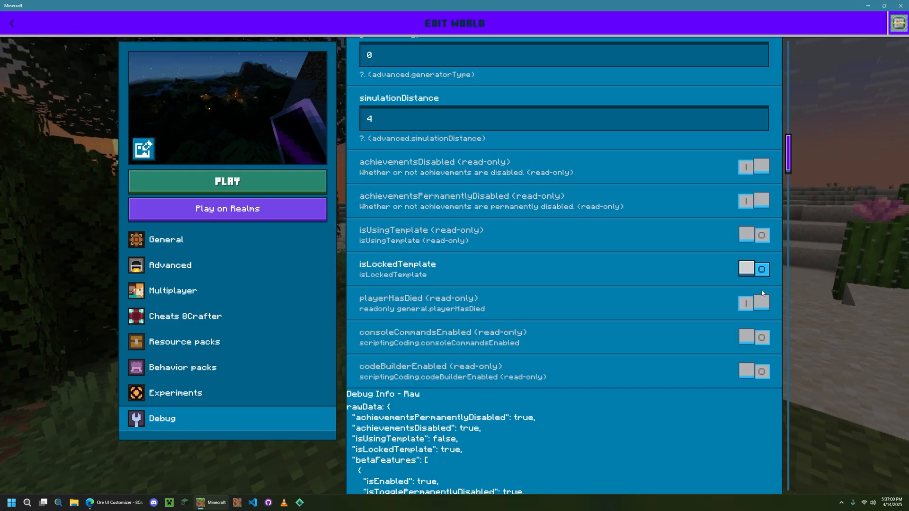
mouse_move(750, 177)
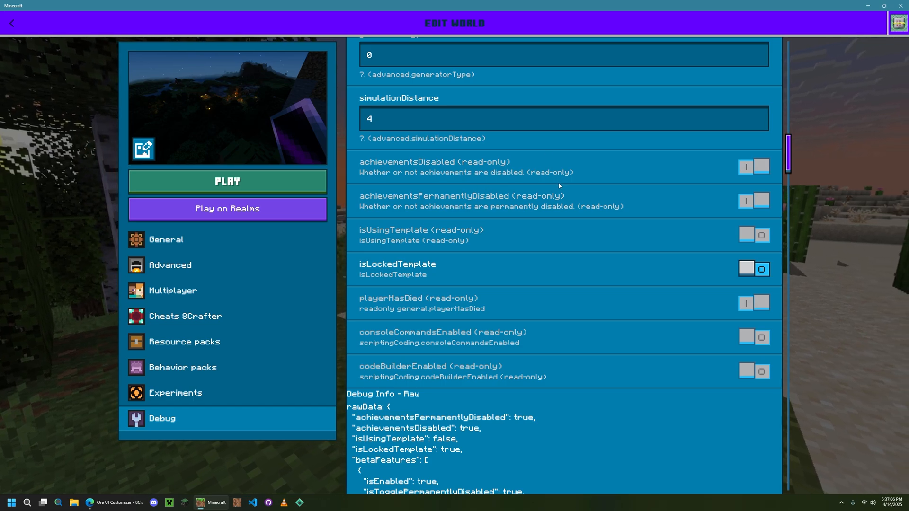
scroll(down, 3)
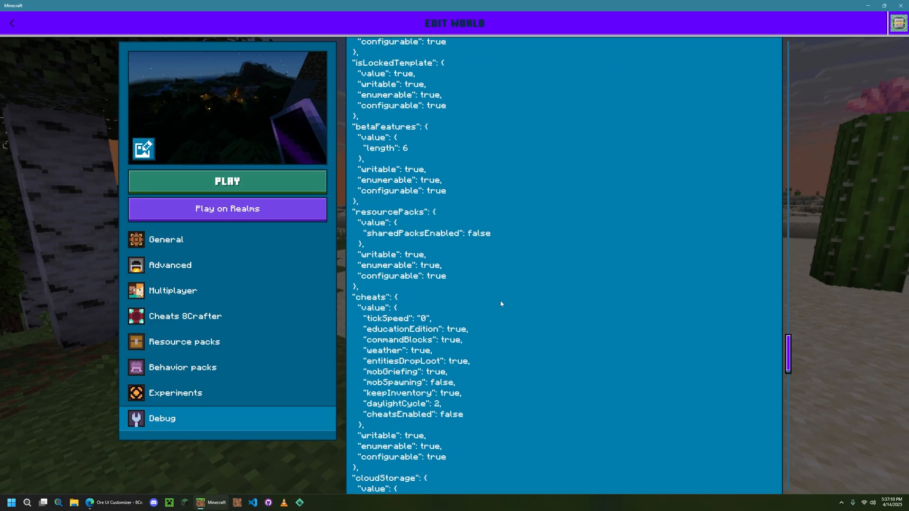
click(11, 23)
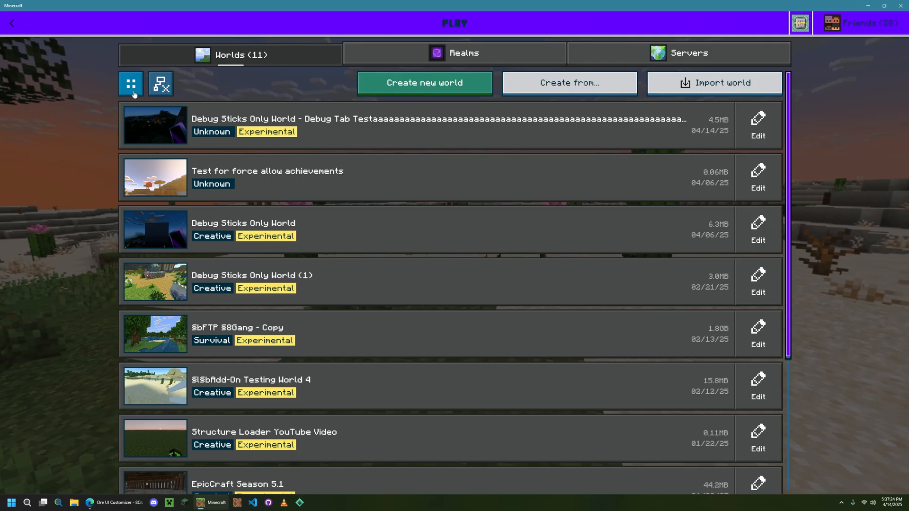
Step: Enter the expression window into the Ore UI Customizer console overlay
click(161, 83)
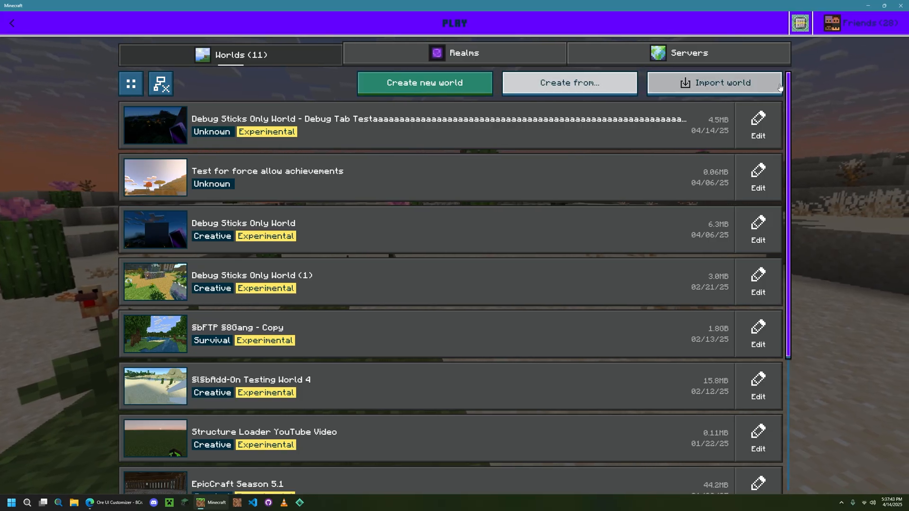
mouse_move(862, 193)
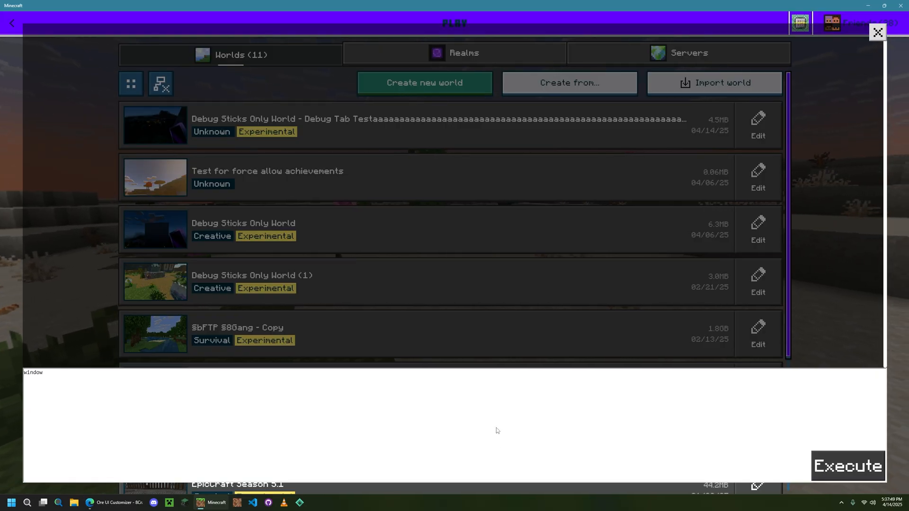
Step: Run the window expression and expand the window object's properties in the output
click(846, 466)
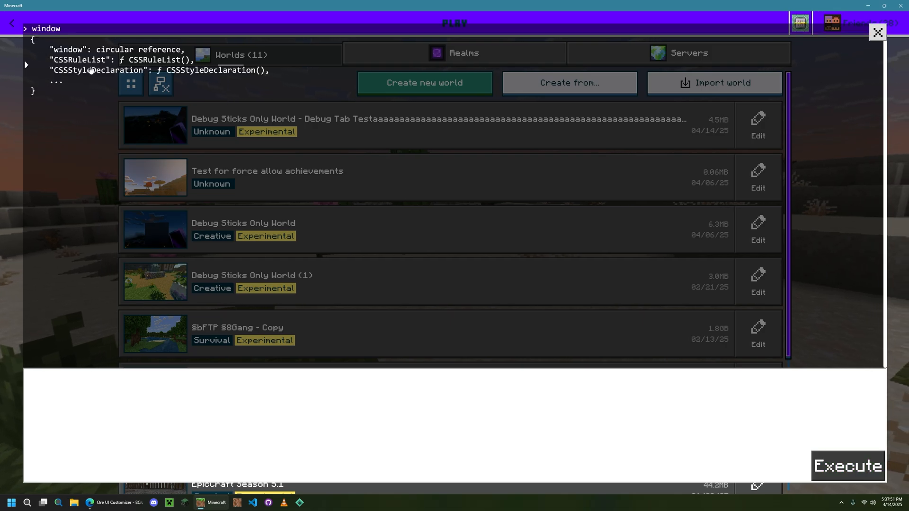
mouse_move(101, 90)
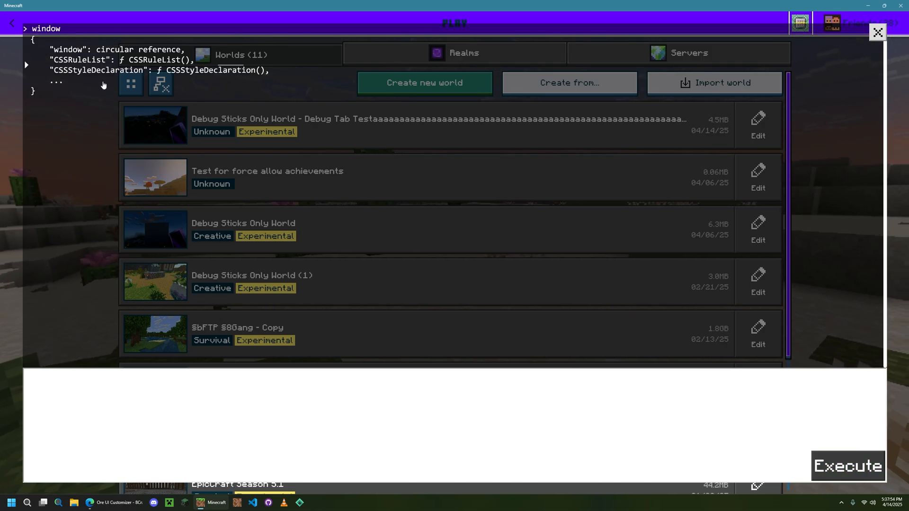
click(27, 65)
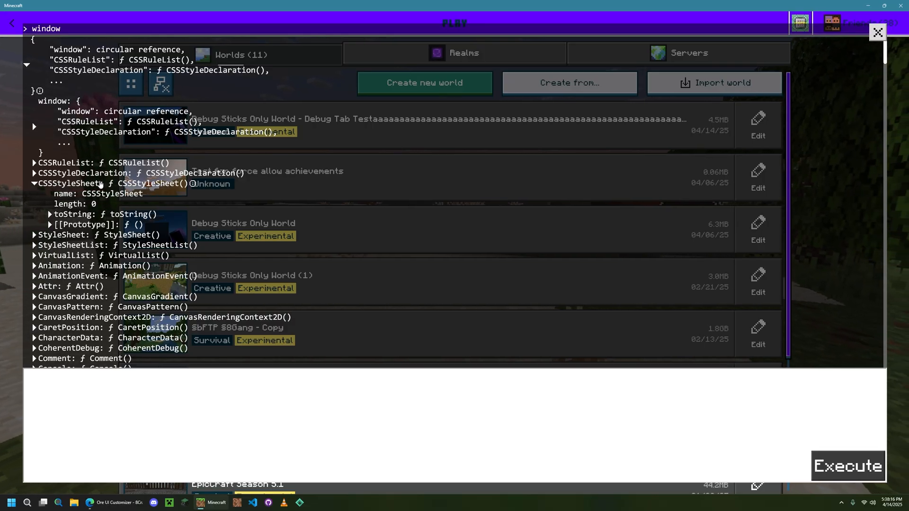
scroll(down, 3)
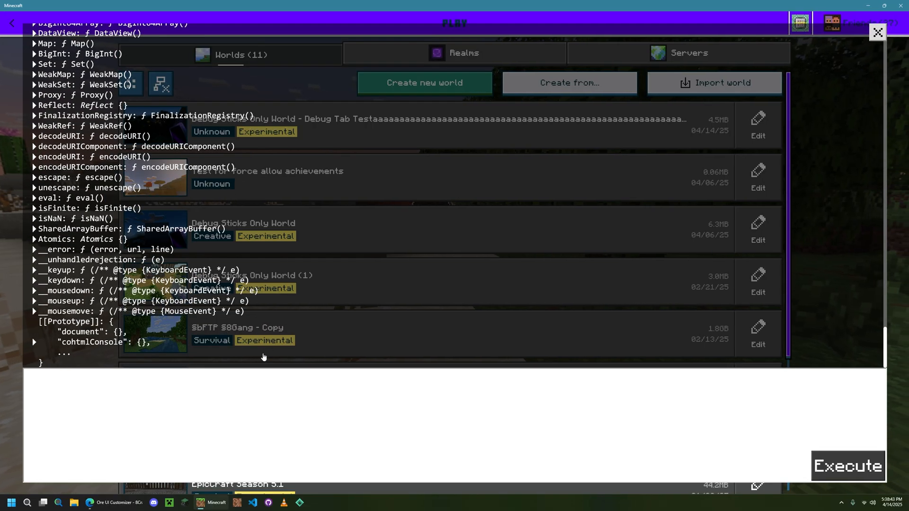
mouse_move(361, 406)
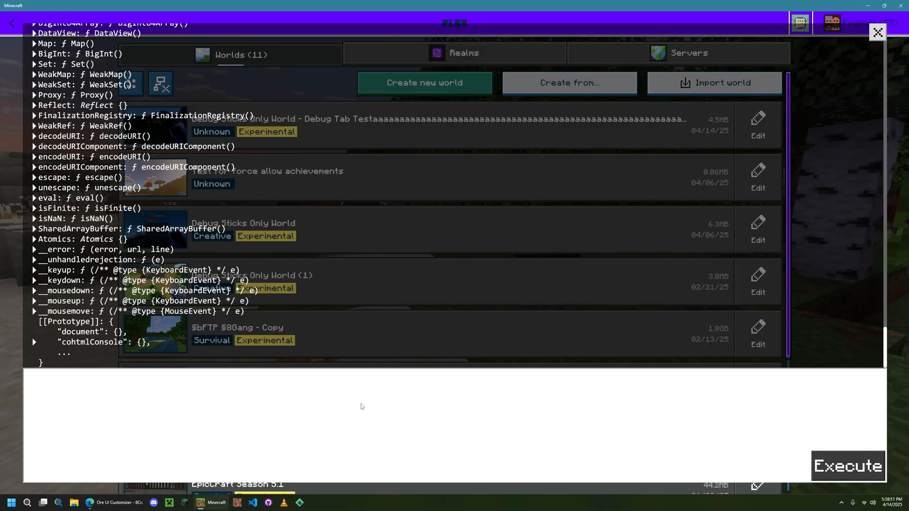
mouse_move(355, 378)
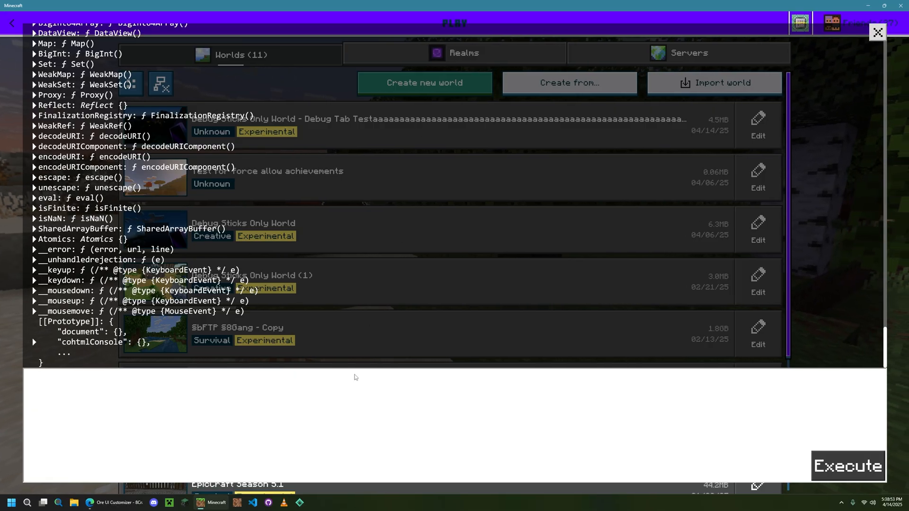
Step: Run console.error(1) to get a red error line, then close the console
text(console.error(1)
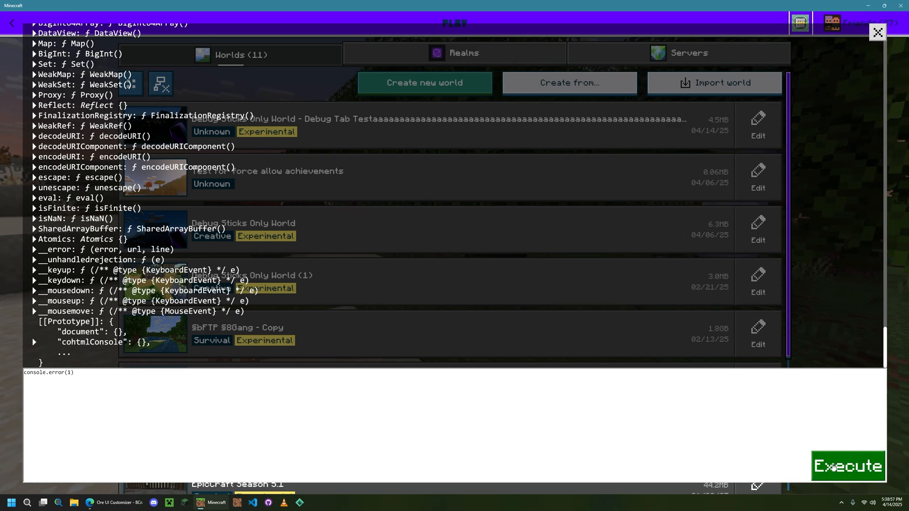
click(847, 466)
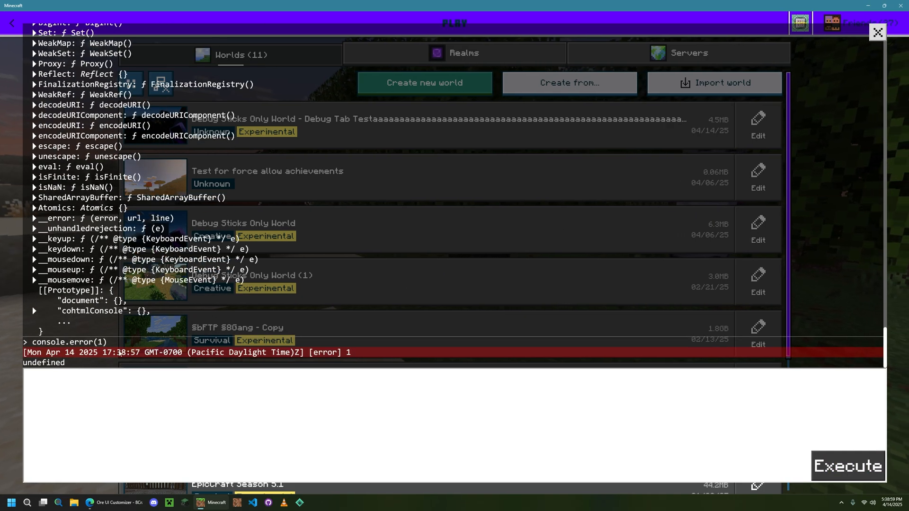
click(877, 32)
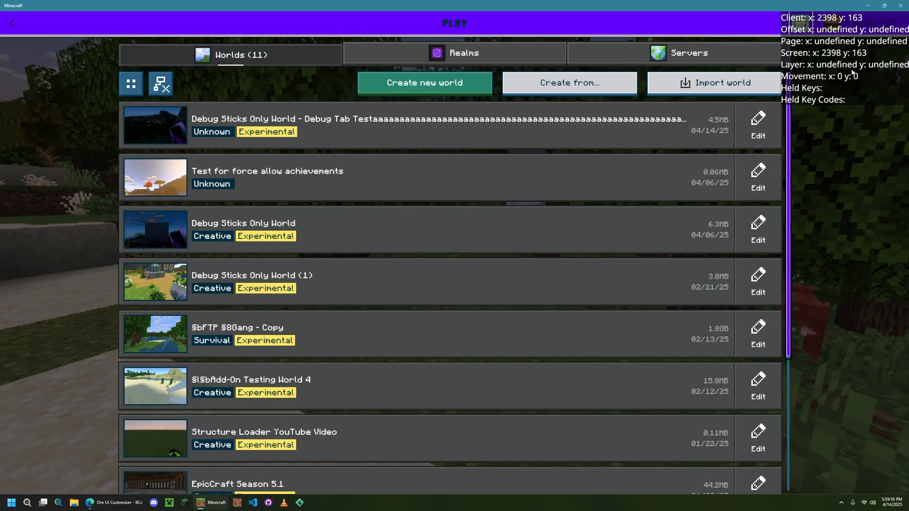
mouse_move(840, 76)
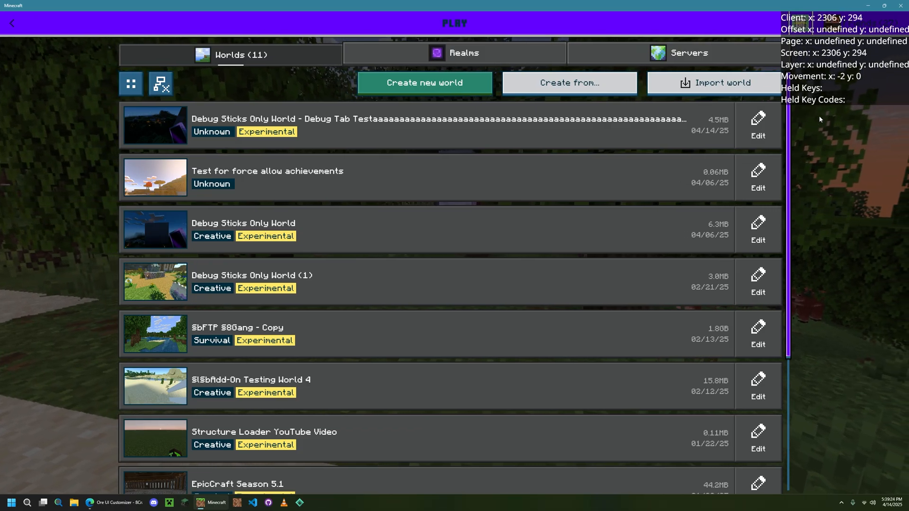
Step: Switch the debug overlay to the element inspector readout
key(a)
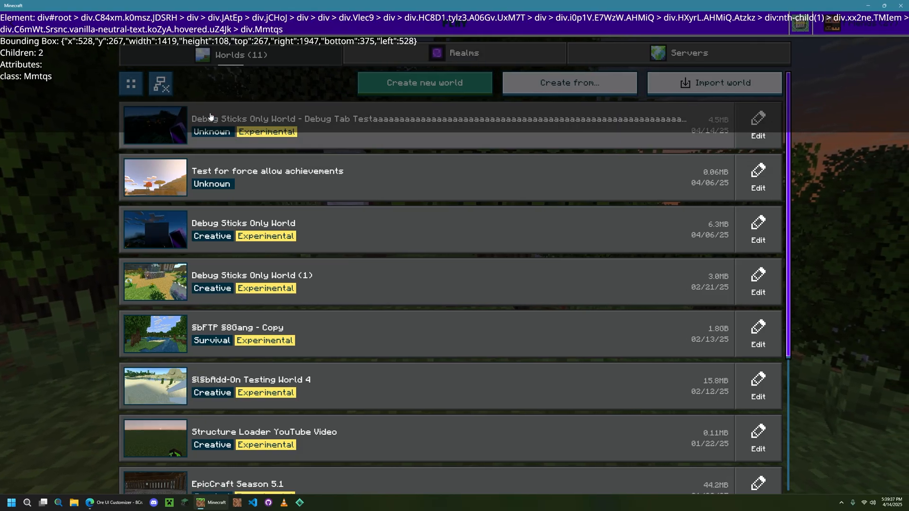
mouse_move(406, 54)
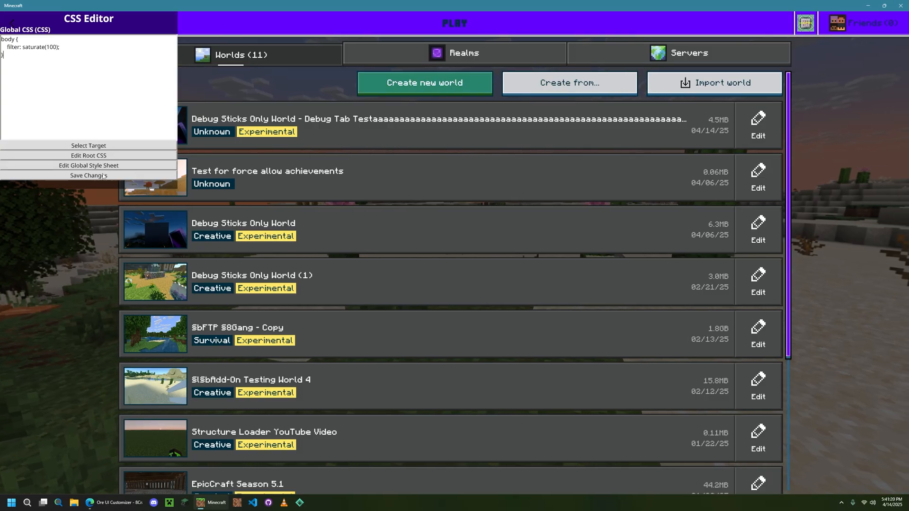
Step: Close the CSS Editor and view the debug menu's About section for Ore UI Customizer
click(89, 175)
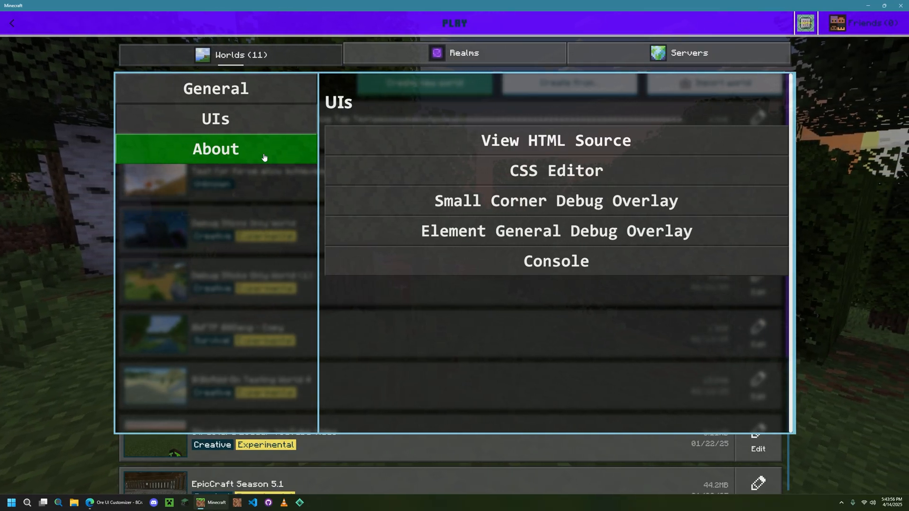
click(89, 503)
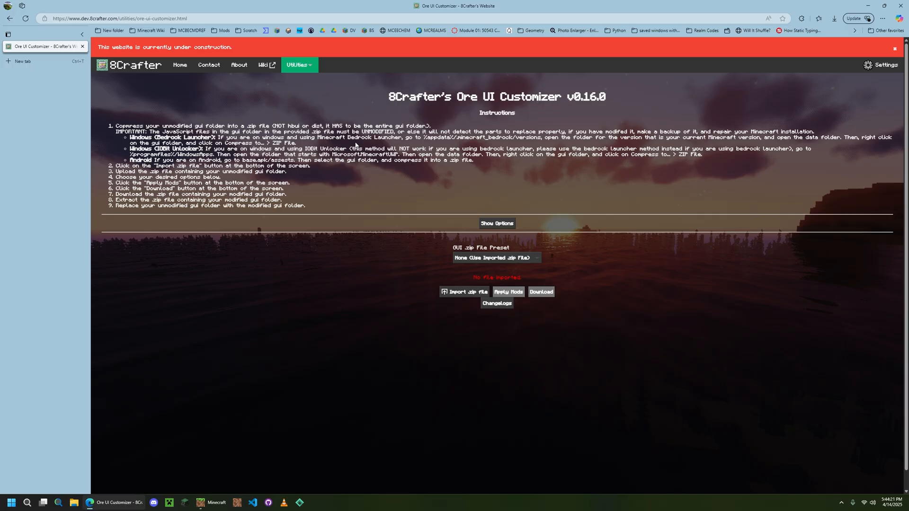
mouse_move(396, 237)
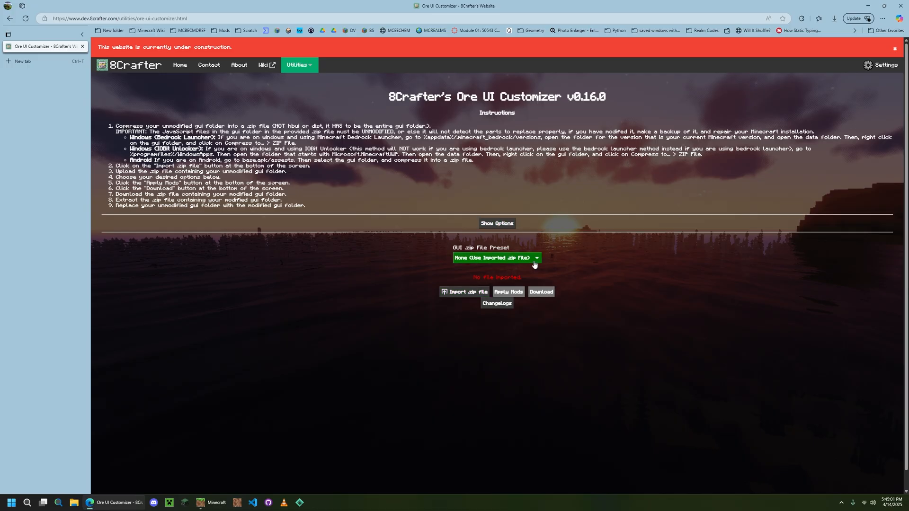
Step: Choose the v1.21.70/71 (PC) preset, importing gui_mc-v1.21.70-71_PC.zip
click(496, 258)
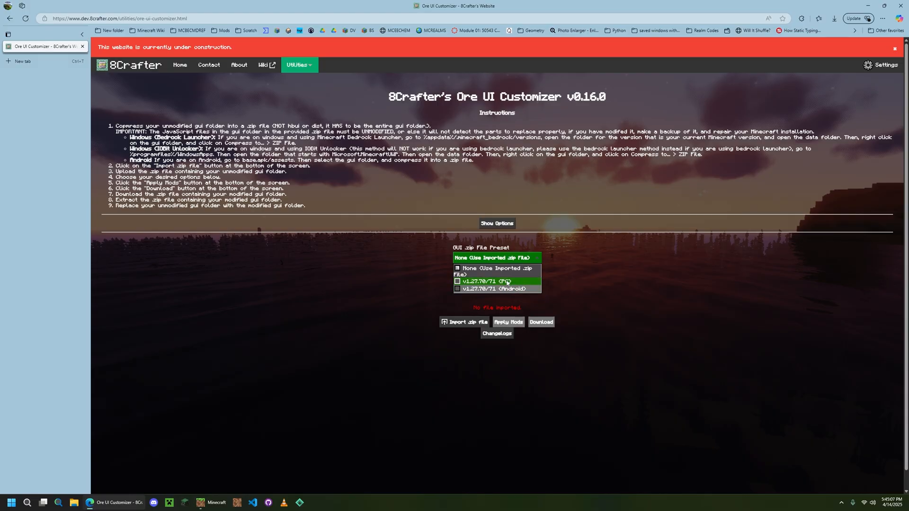
click(496, 282)
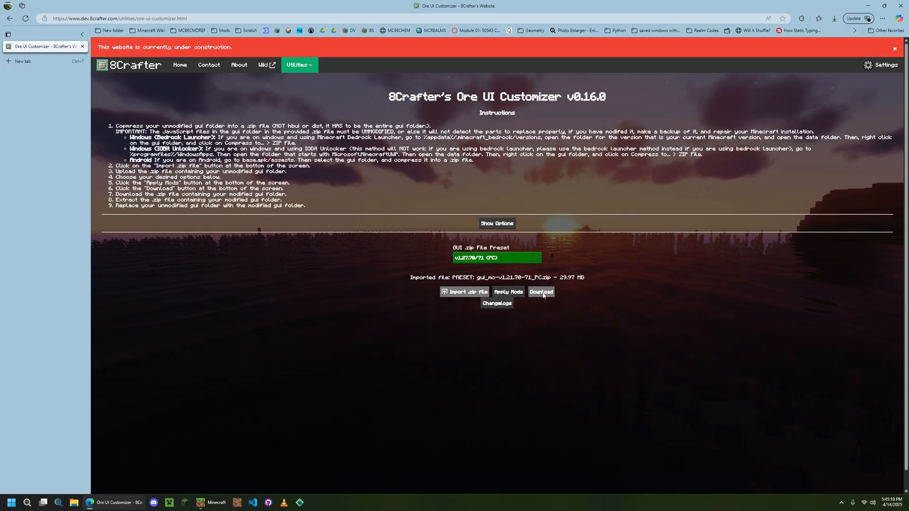
mouse_move(518, 231)
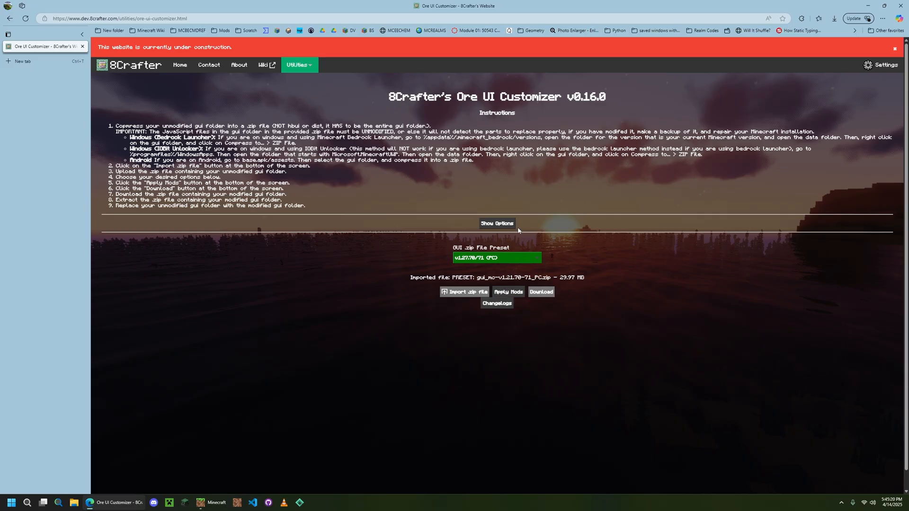
click(496, 223)
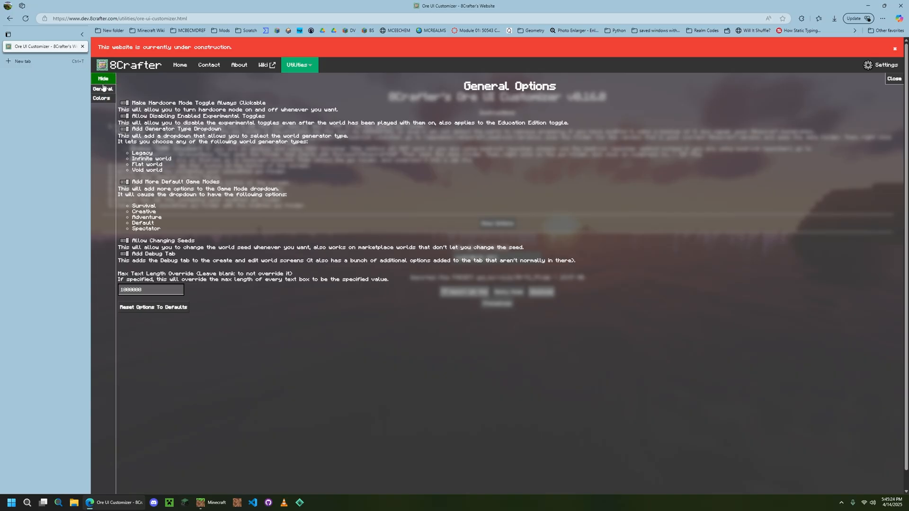
click(102, 98)
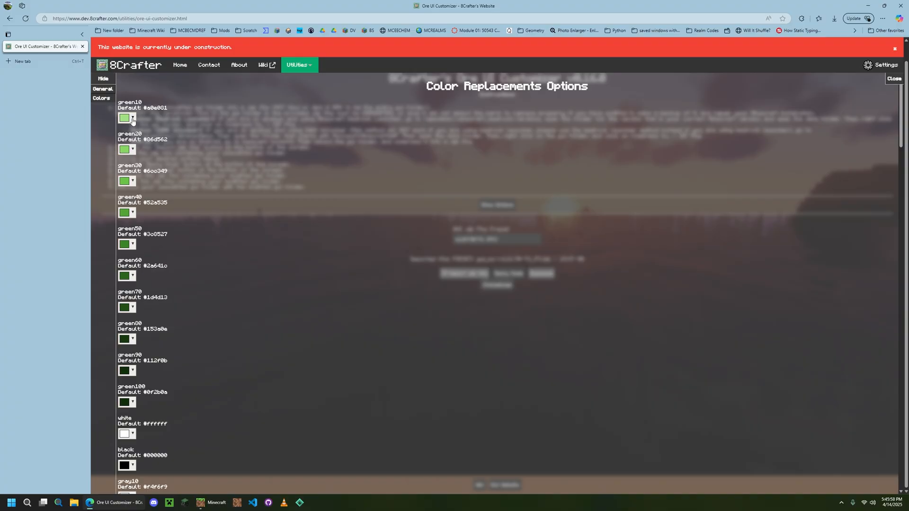
click(103, 89)
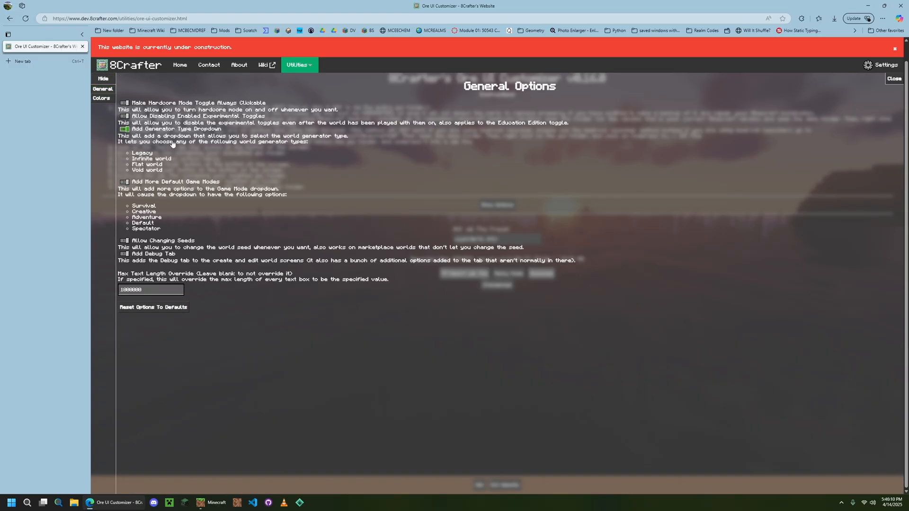
click(124, 182)
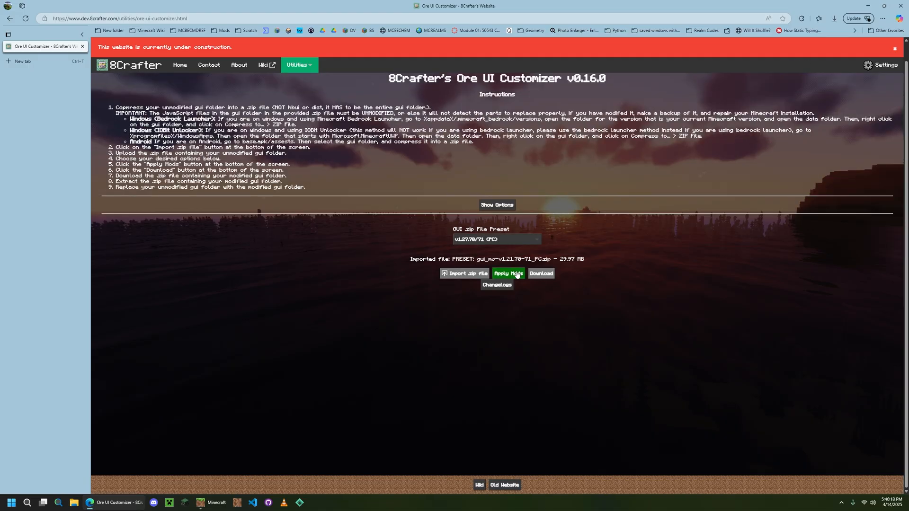
mouse_move(513, 284)
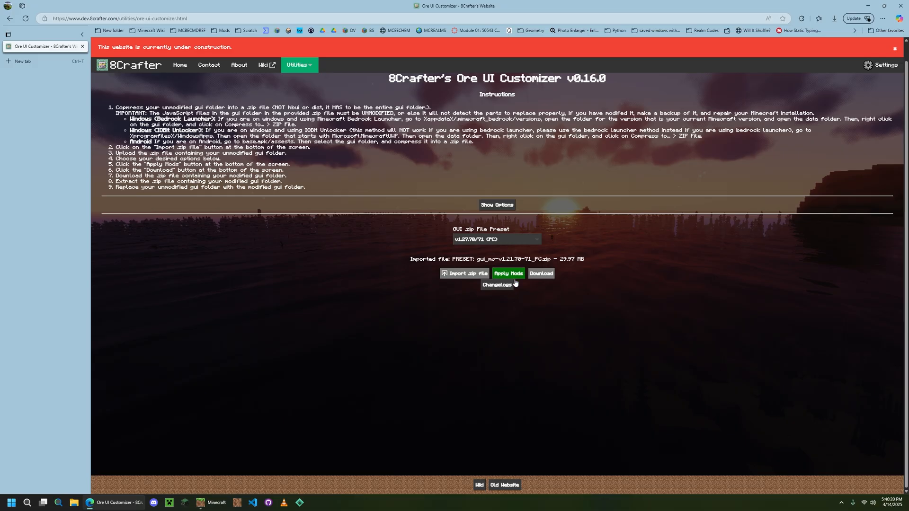
mouse_move(522, 277)
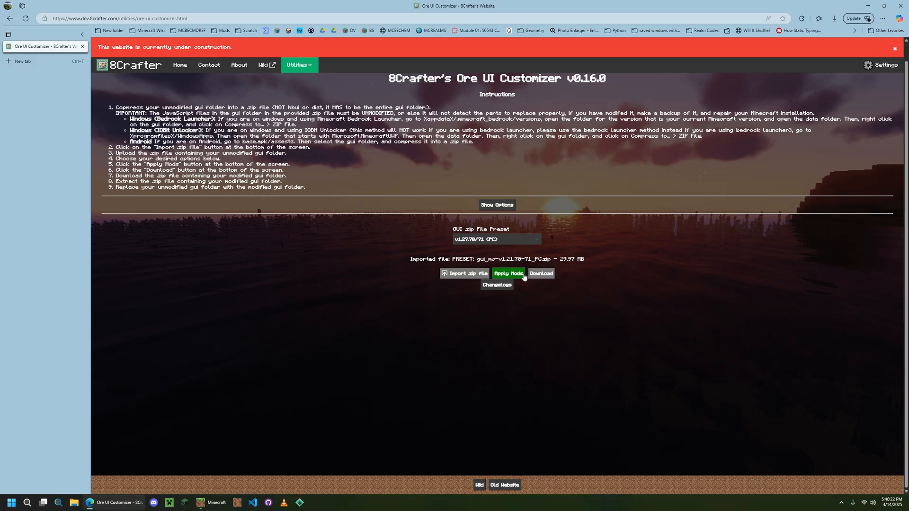
mouse_move(550, 282)
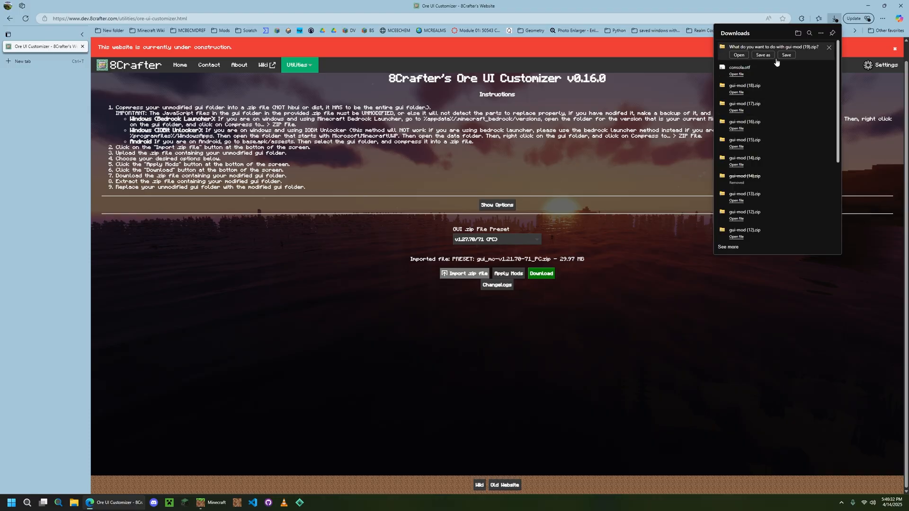
Step: Save the modded GUI as gui-mod (19).zip in Downloads and open it
click(762, 55)
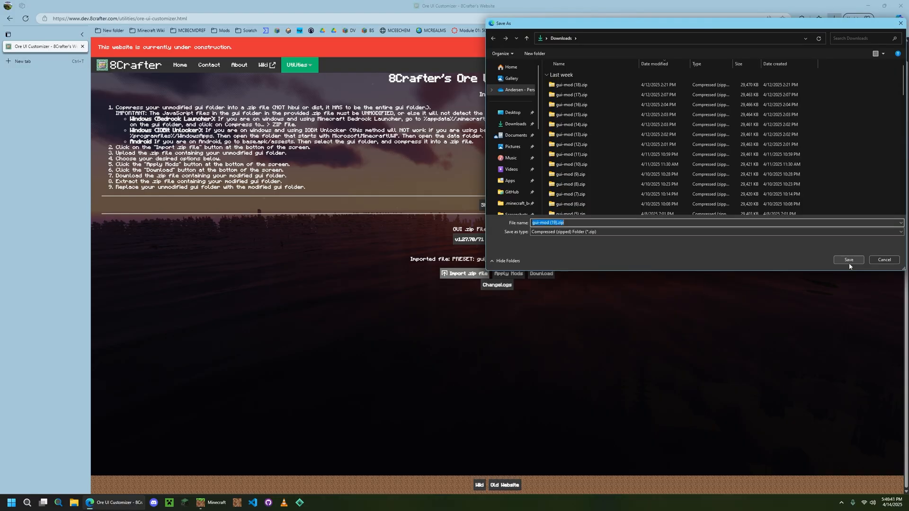
click(849, 259)
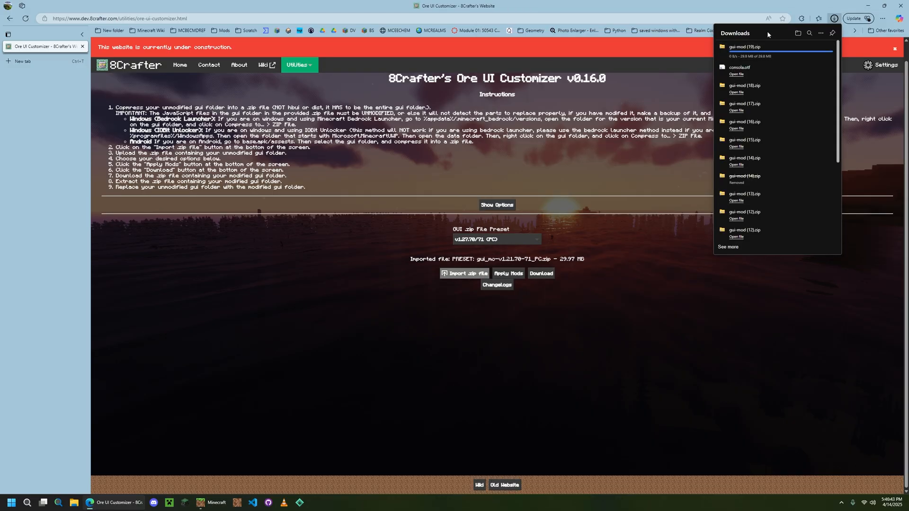
click(736, 53)
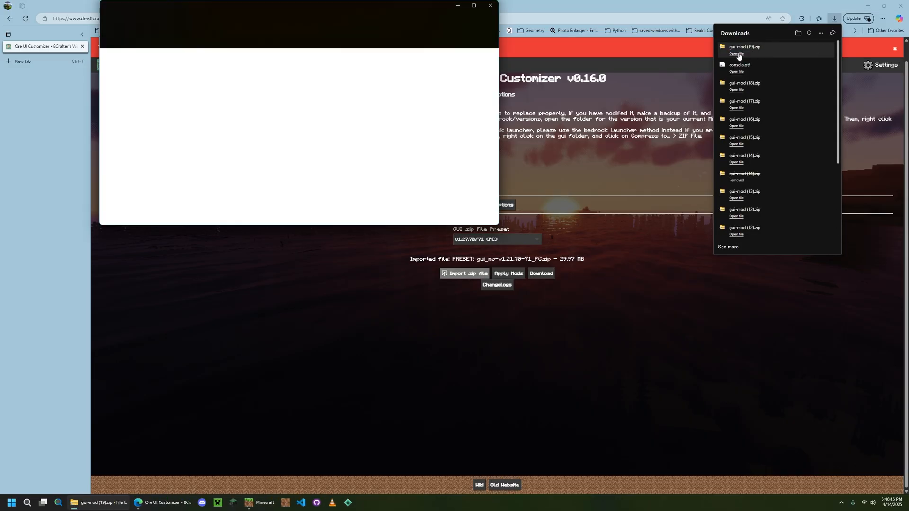
Step: View the gui folder inside gui-mod (19).zip and add a second Explorer tab for the versions folder
click(735, 53)
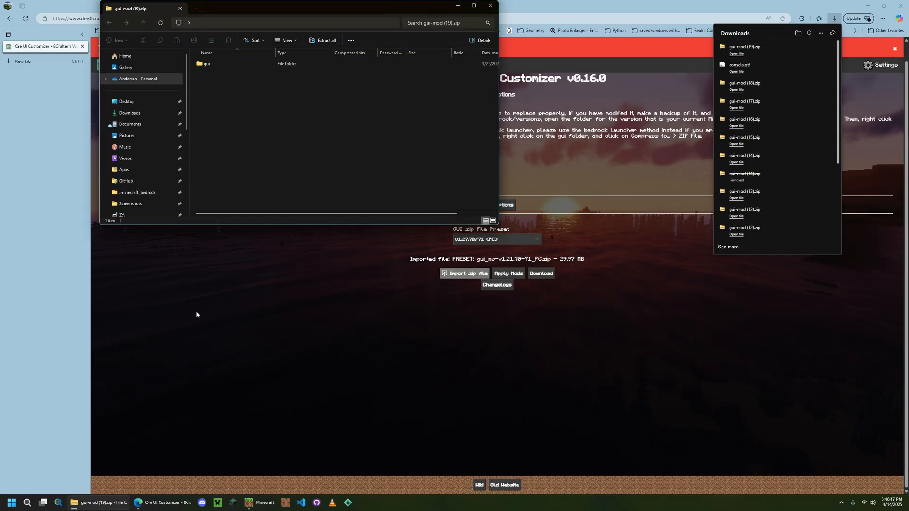
mouse_move(229, 78)
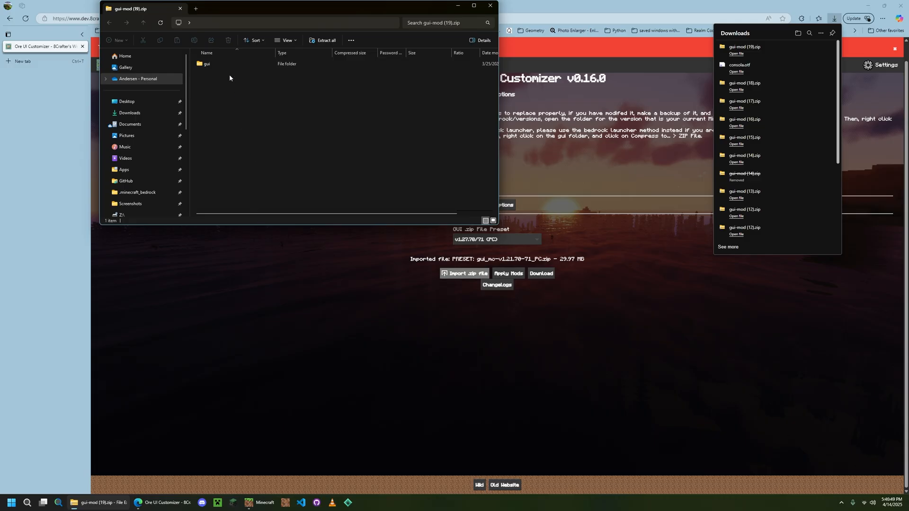
mouse_move(724, 92)
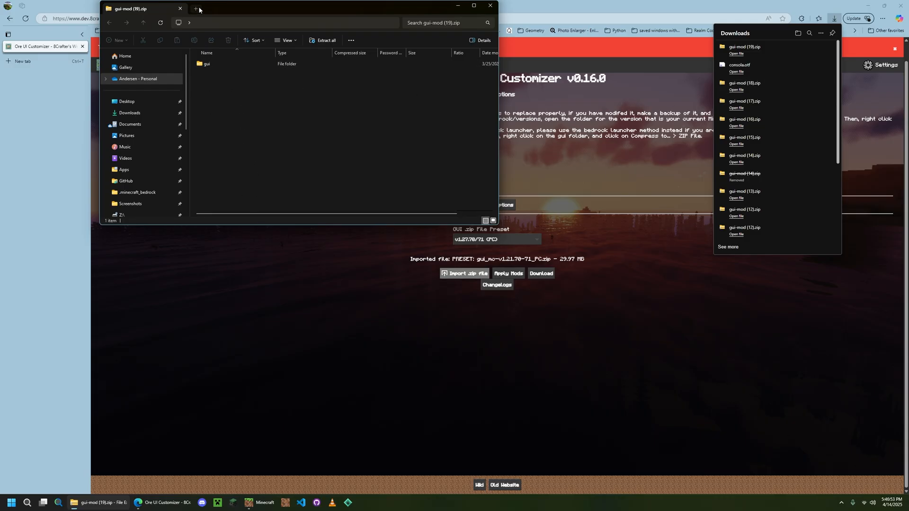
click(195, 9)
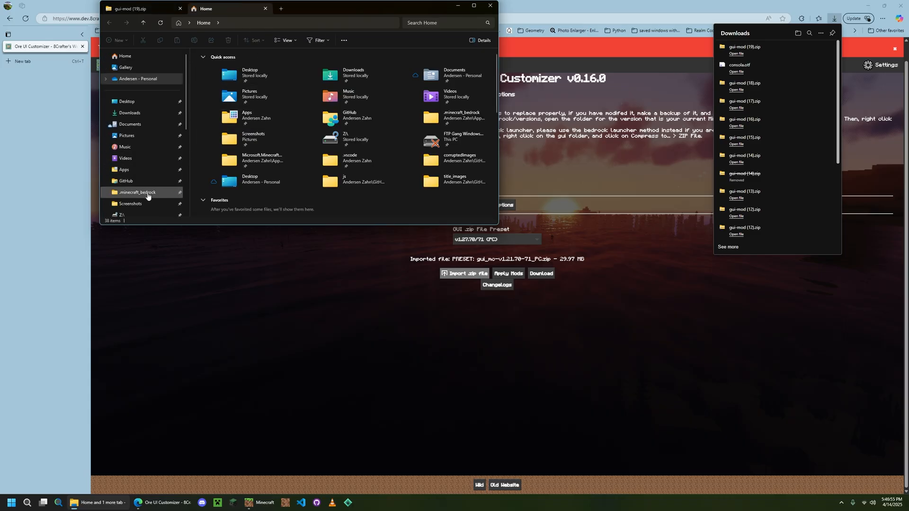
mouse_move(222, 56)
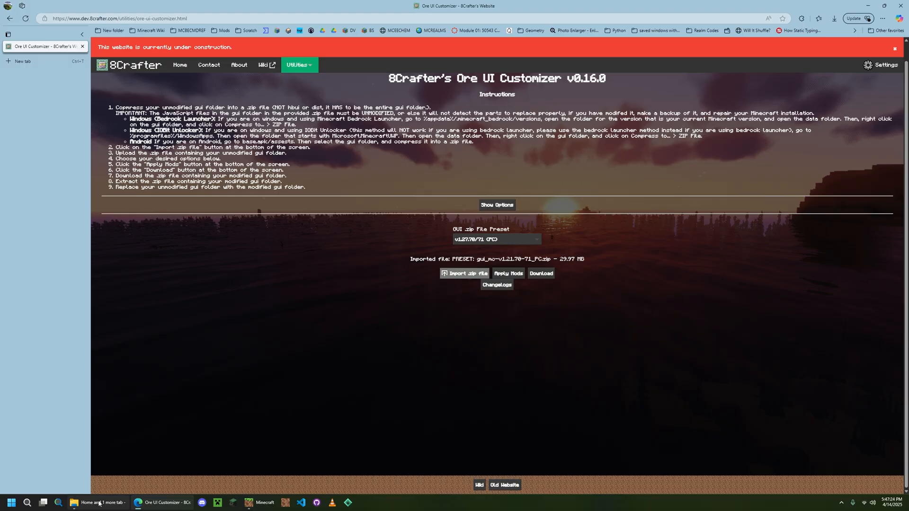
click(74, 503)
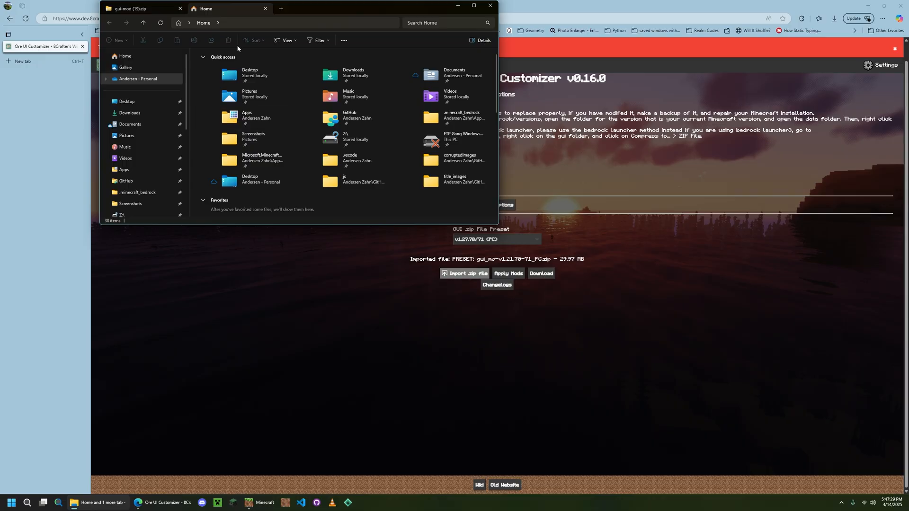
mouse_move(243, 97)
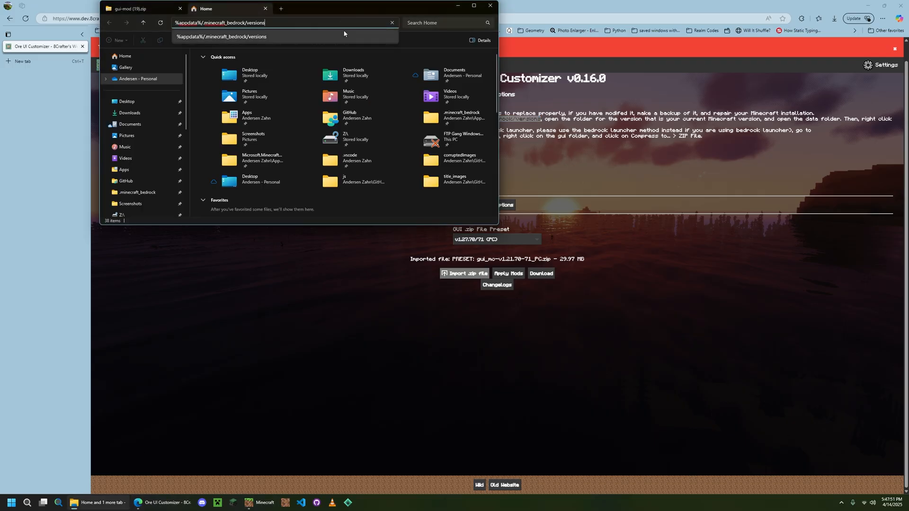
Step: Go to %appdata%/.minecraft_bedrock/versions and look through the version folders for the right one
key(Return)
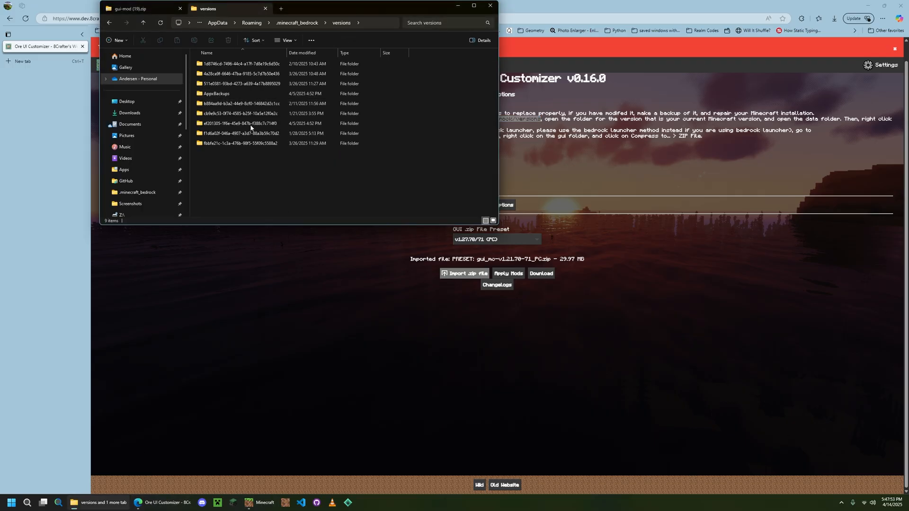
click(254, 83)
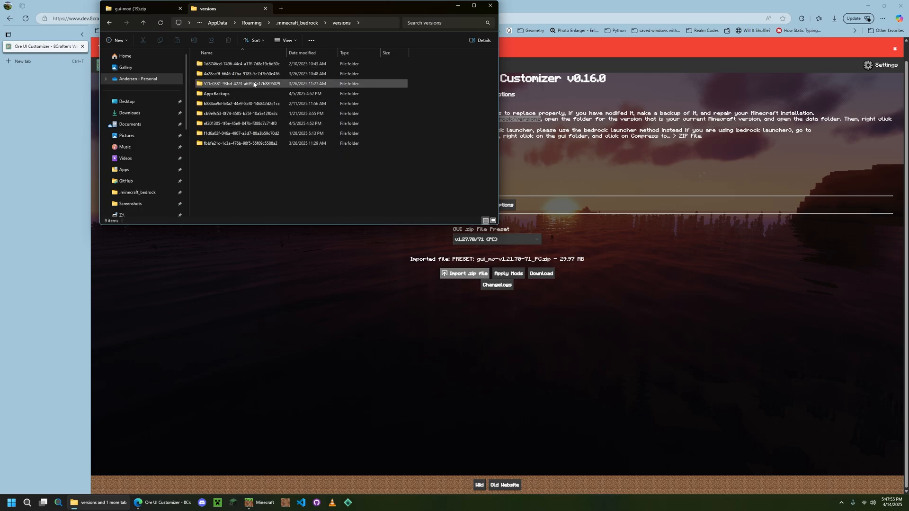
click(261, 74)
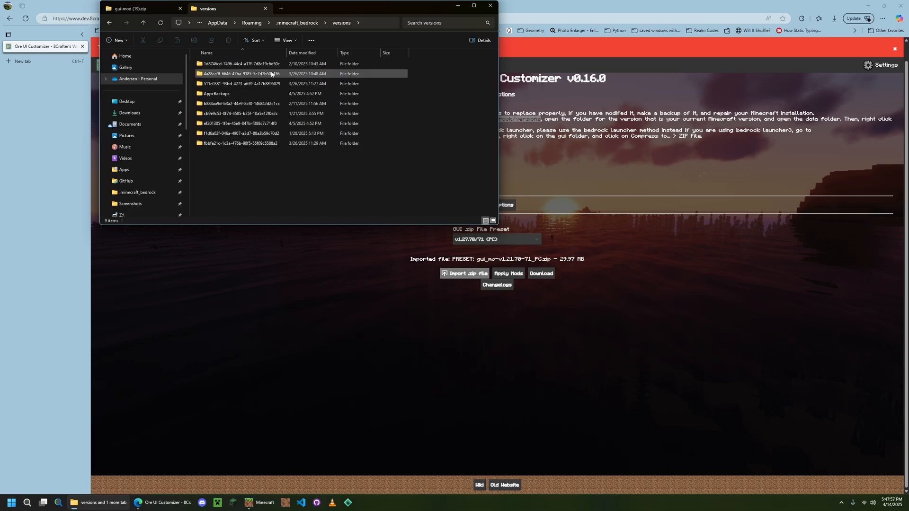
click(280, 185)
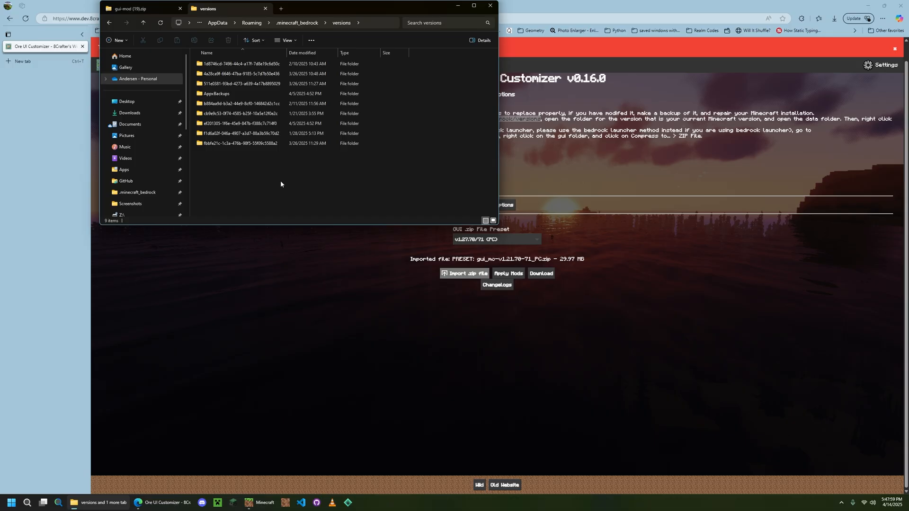
click(244, 103)
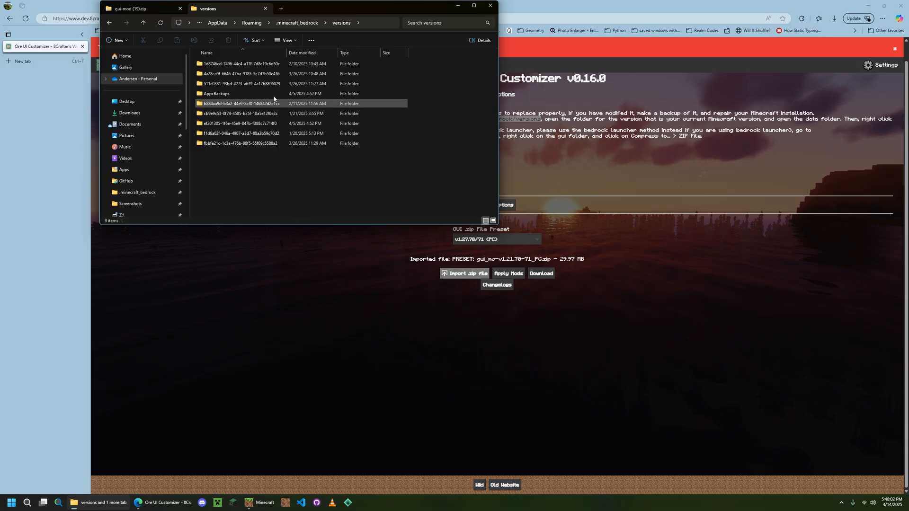
click(262, 123)
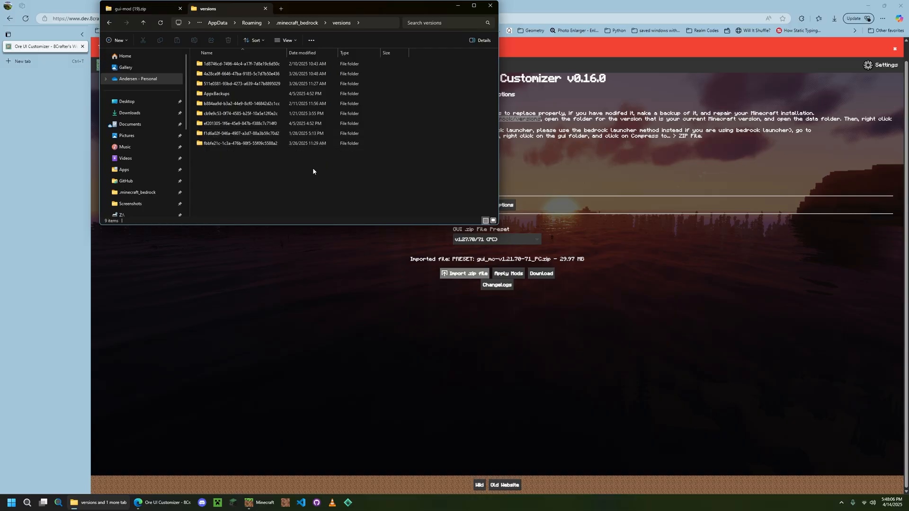
mouse_move(319, 160)
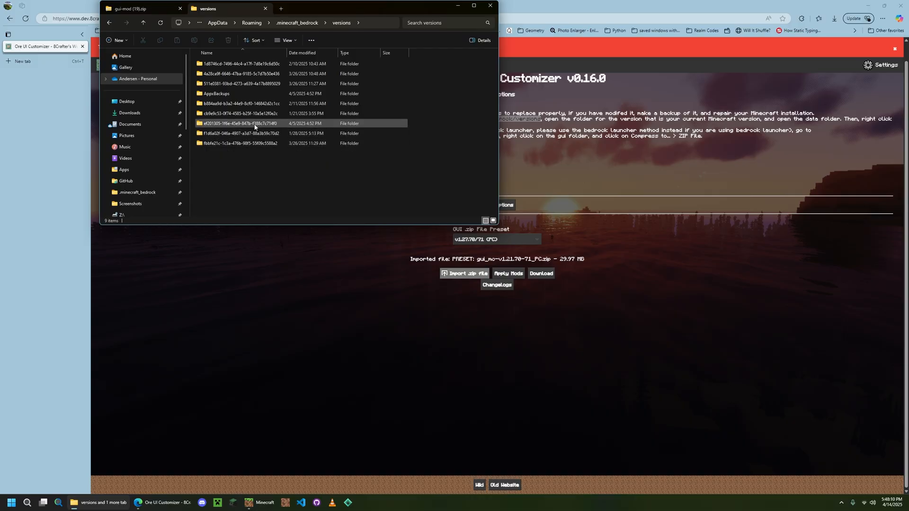
Step: Browse ef201305…'s data and resource_packs folders, then return to that version's root
double_click(239, 123)
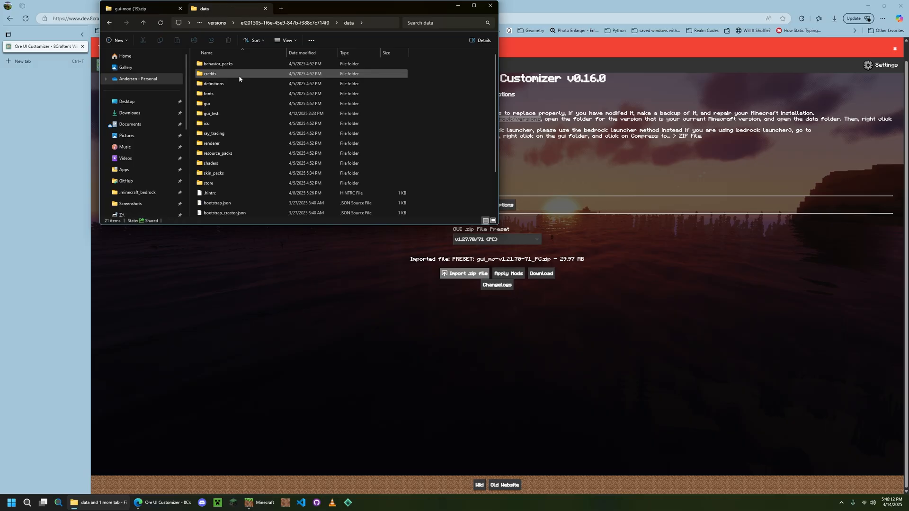
click(234, 153)
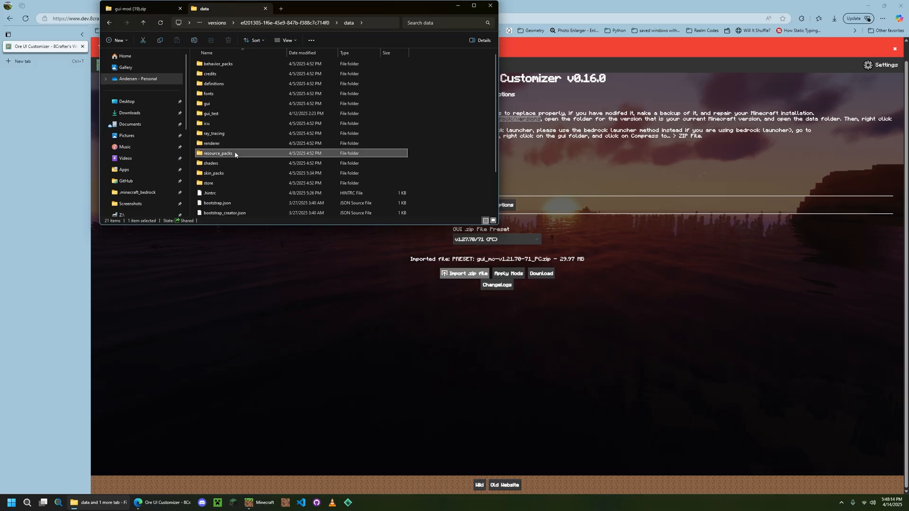
double_click(217, 154)
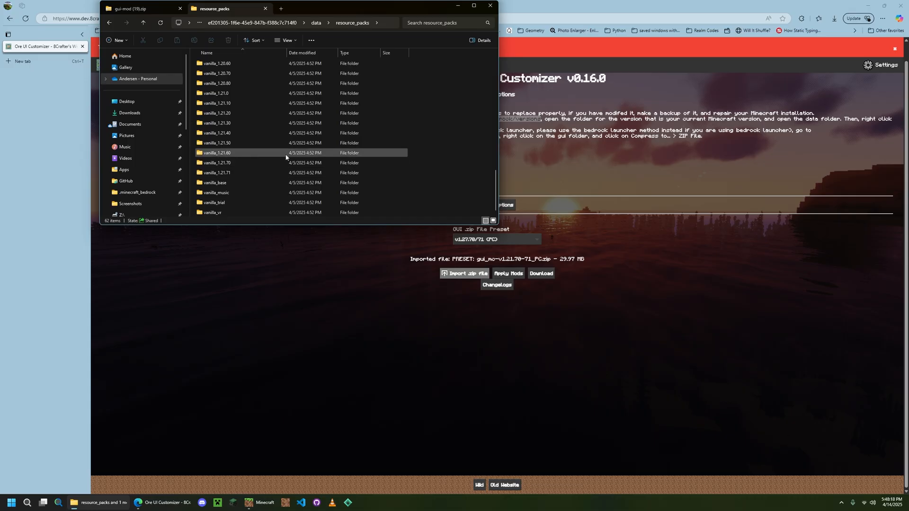
click(315, 23)
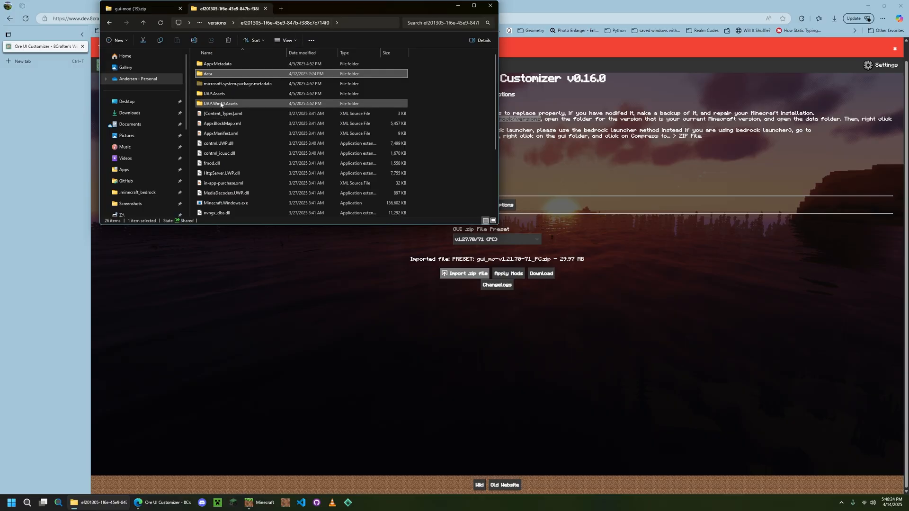
mouse_move(250, 108)
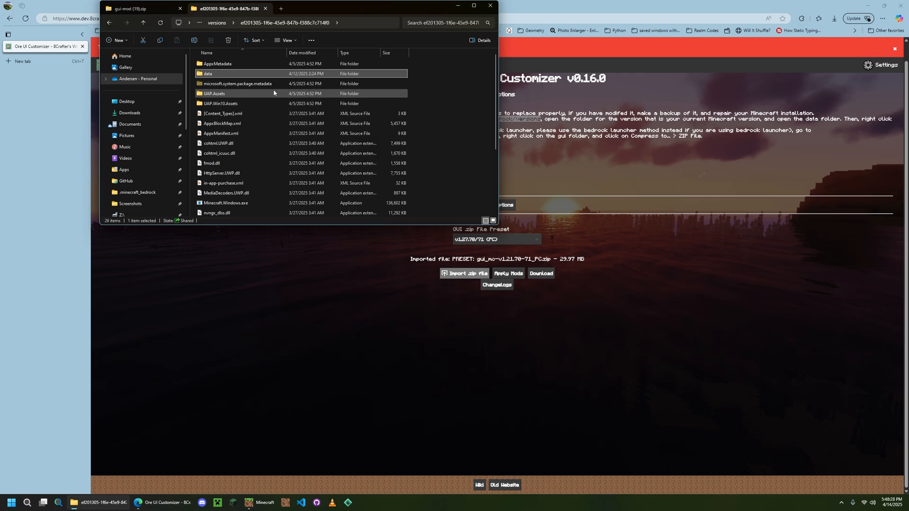
mouse_move(226, 103)
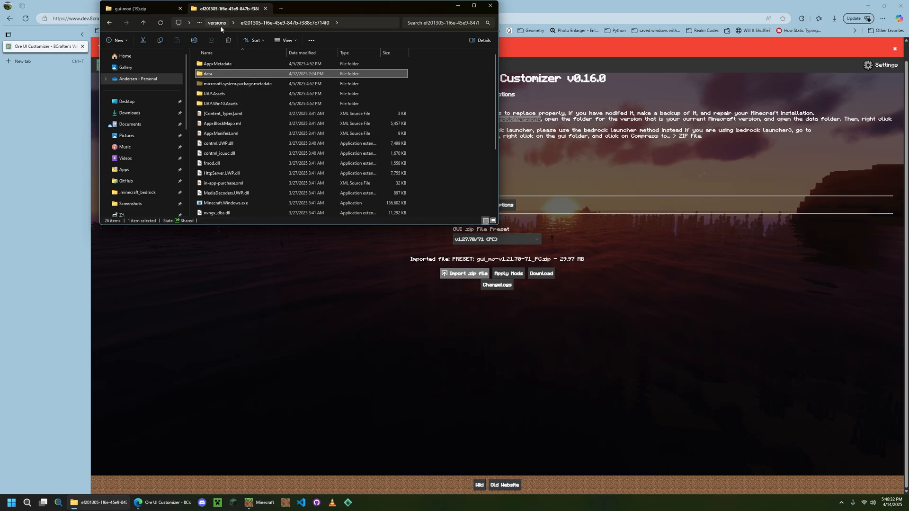
mouse_move(599, 194)
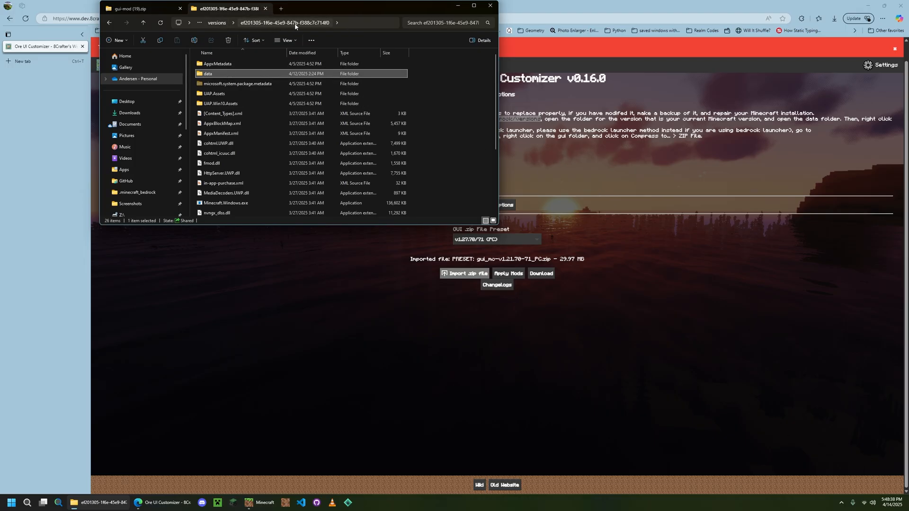
Step: Rename the gui folder inside data to gui_vanilla, retrying past the Folder In Use warning
double_click(208, 74)
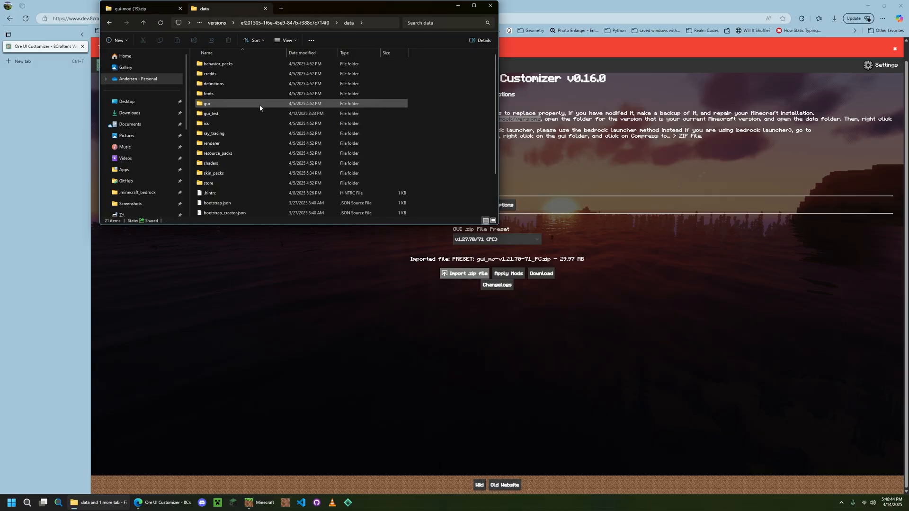
click(212, 113)
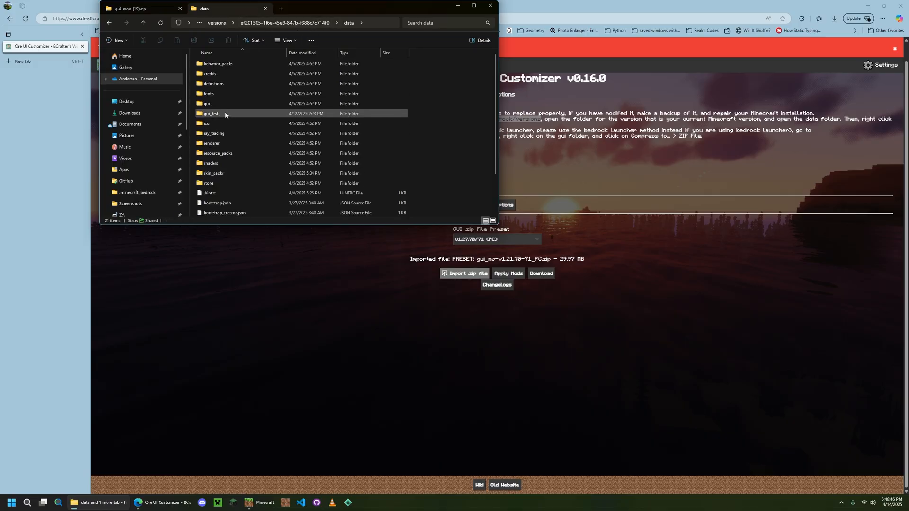
click(206, 103)
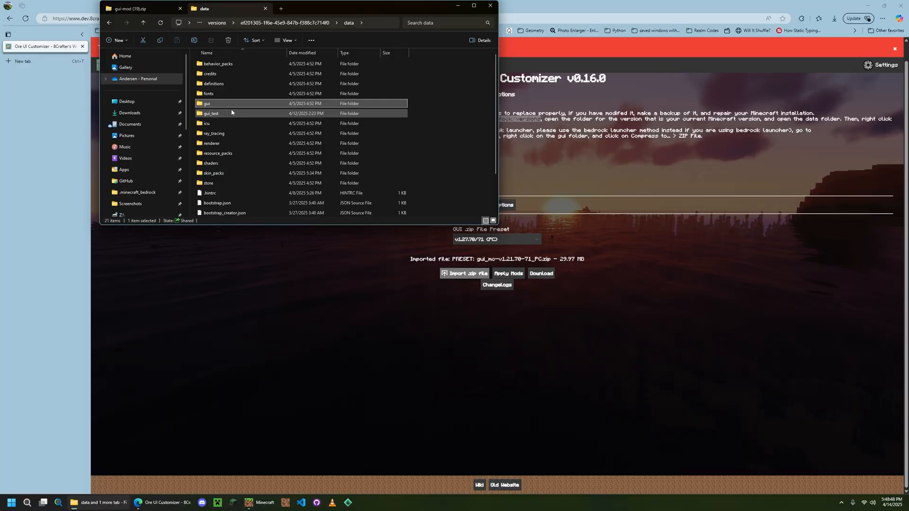
mouse_move(210, 113)
text(_vanilla)
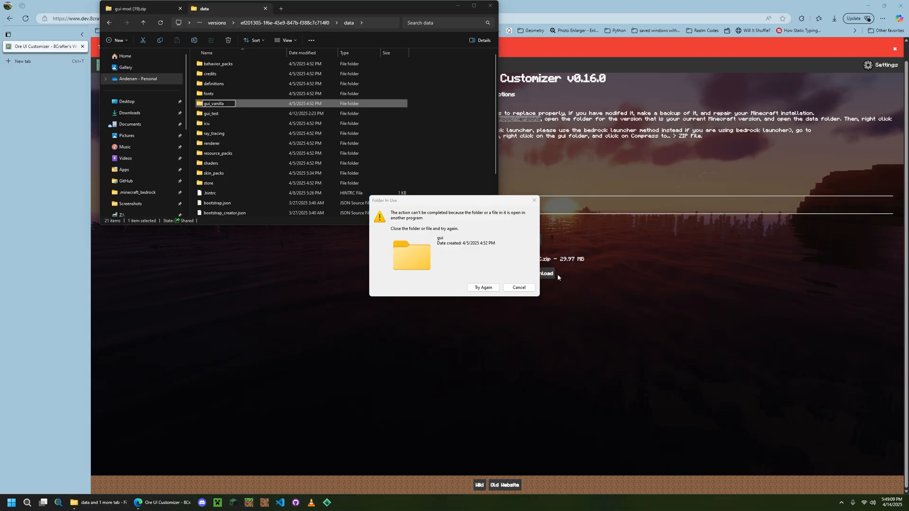
click(518, 287)
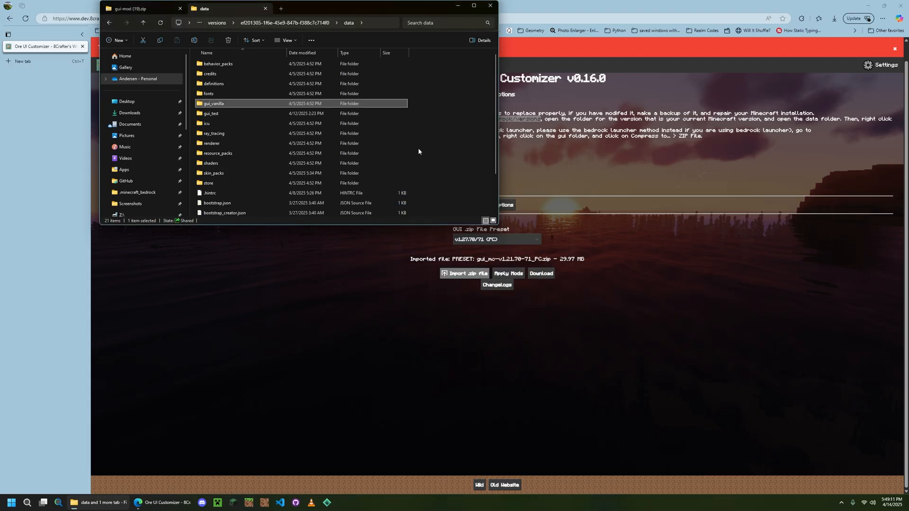
click(136, 8)
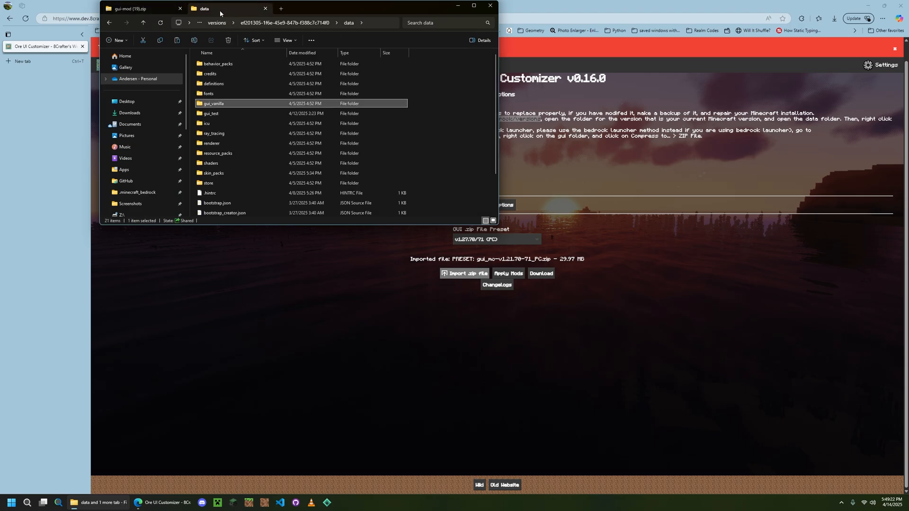
Step: Bring Minecraft back to the front, its Play screen now listing worlds in red text
click(445, 142)
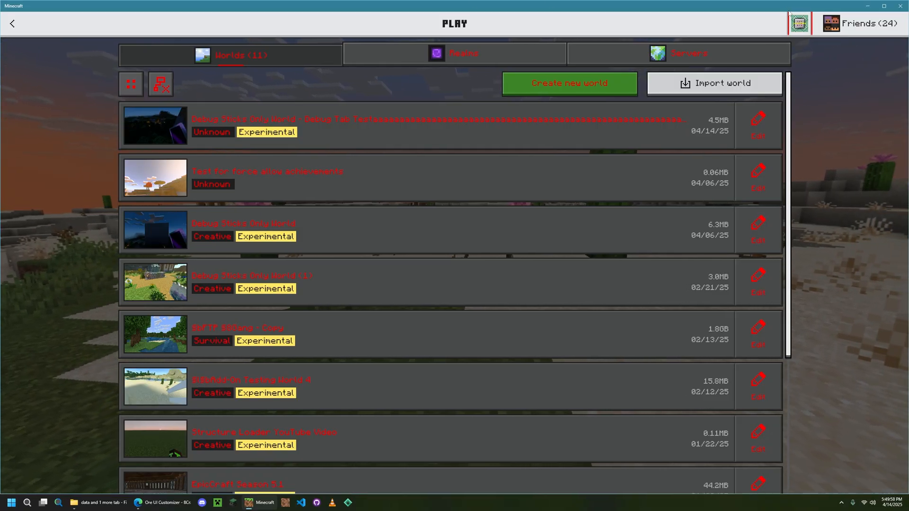
click(757, 124)
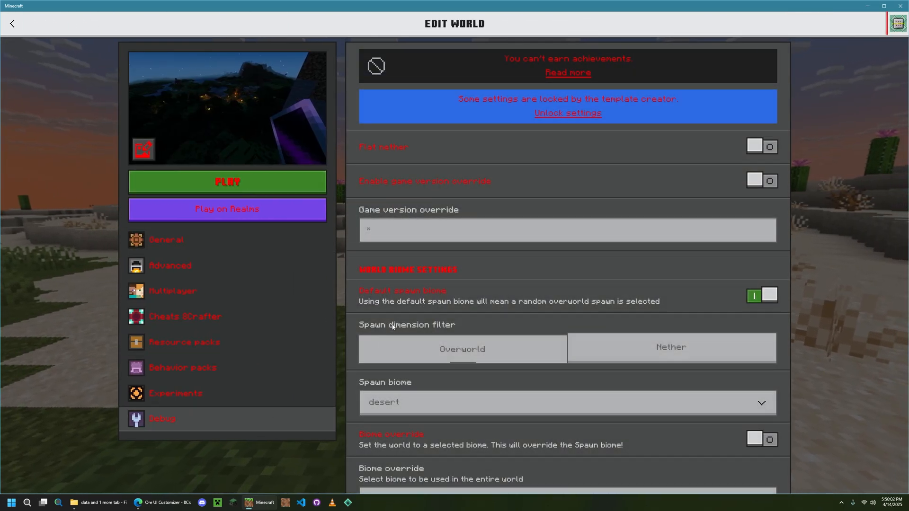
click(11, 22)
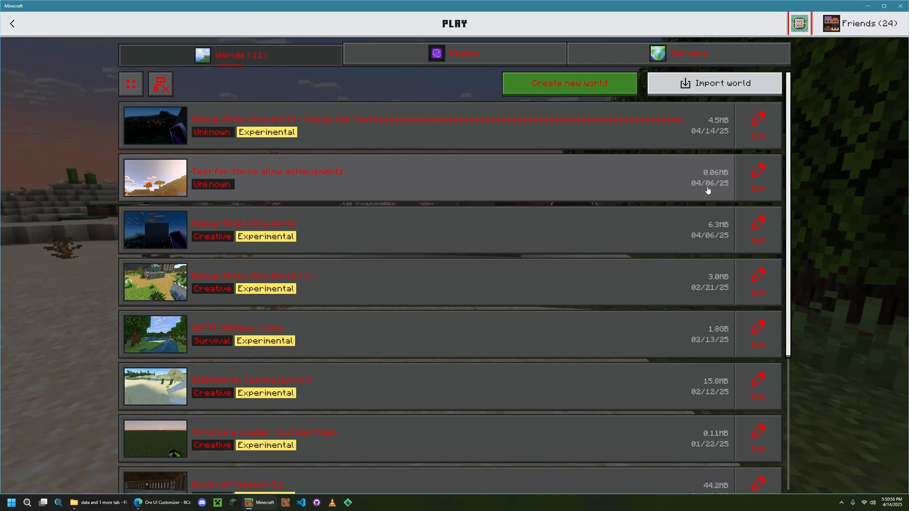
mouse_move(603, 222)
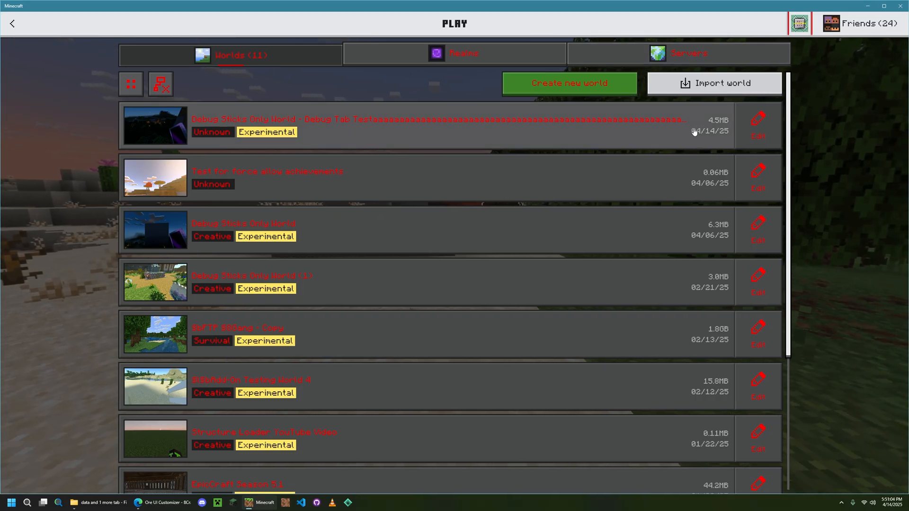
mouse_move(807, 147)
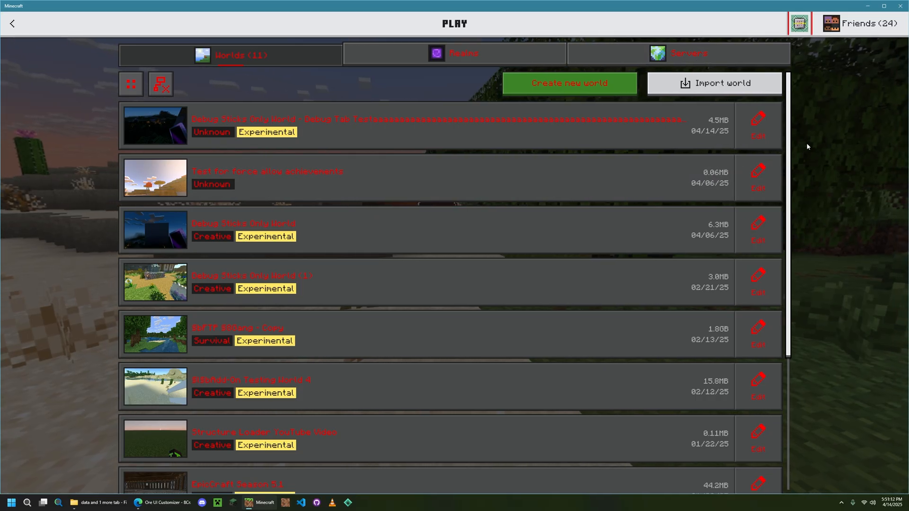